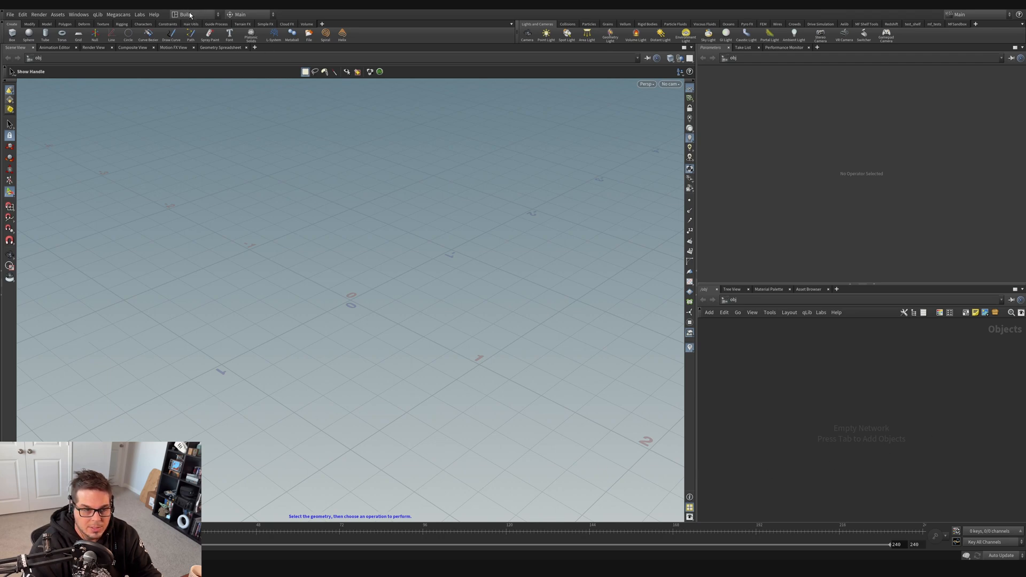
# Step: Search the Tab menu for 'pig head' and place a Test Geometry: Pig Head at the scene centre
pyautogui.click(193, 14)
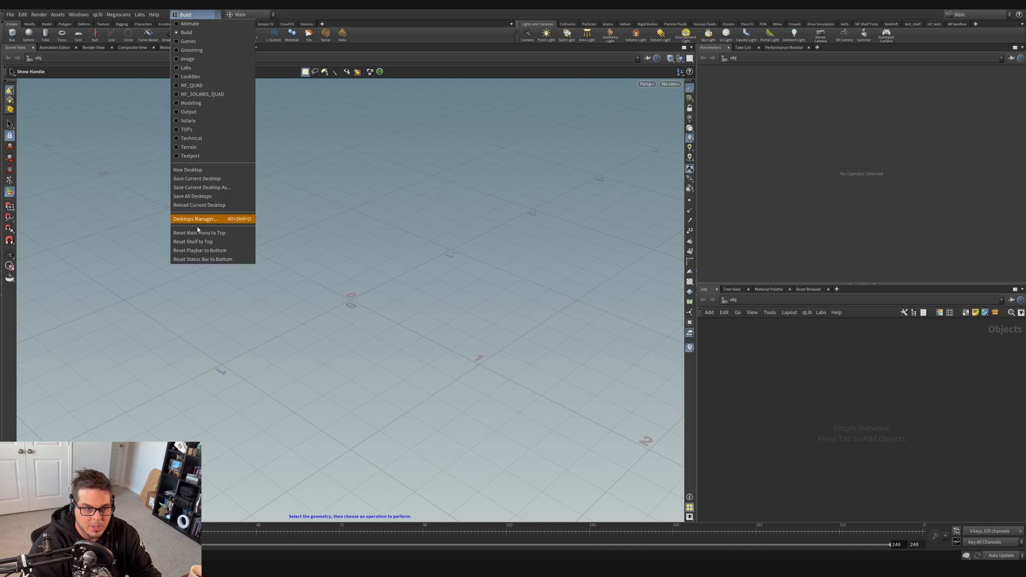
pyautogui.moveTo(187, 32)
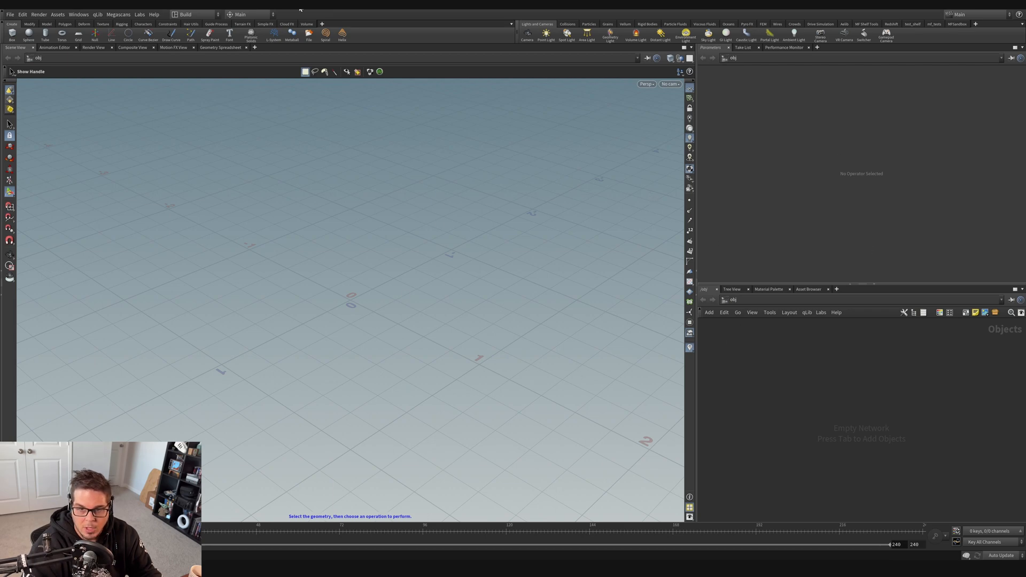
pyautogui.moveTo(451, 386)
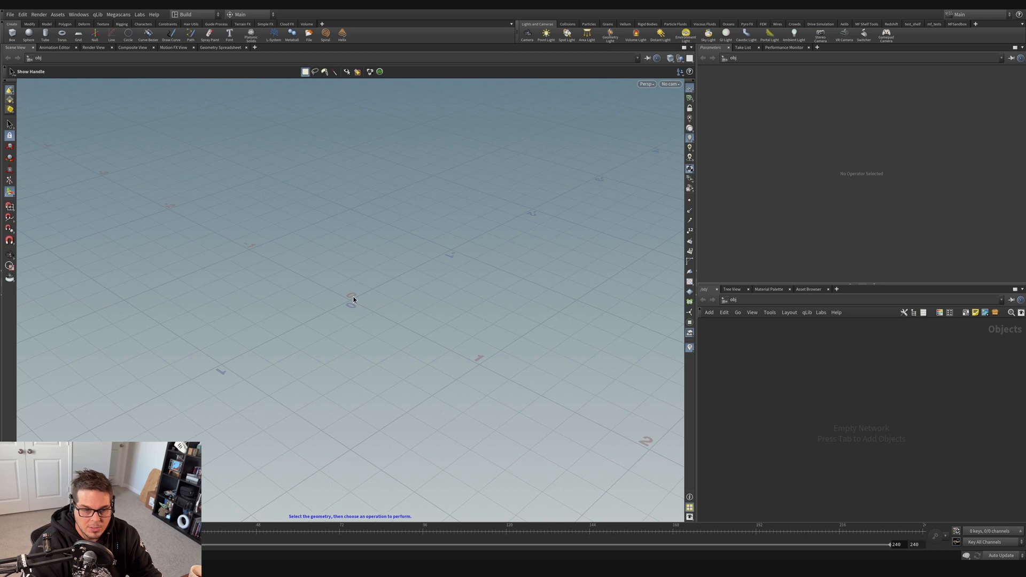
pyautogui.moveTo(347, 313)
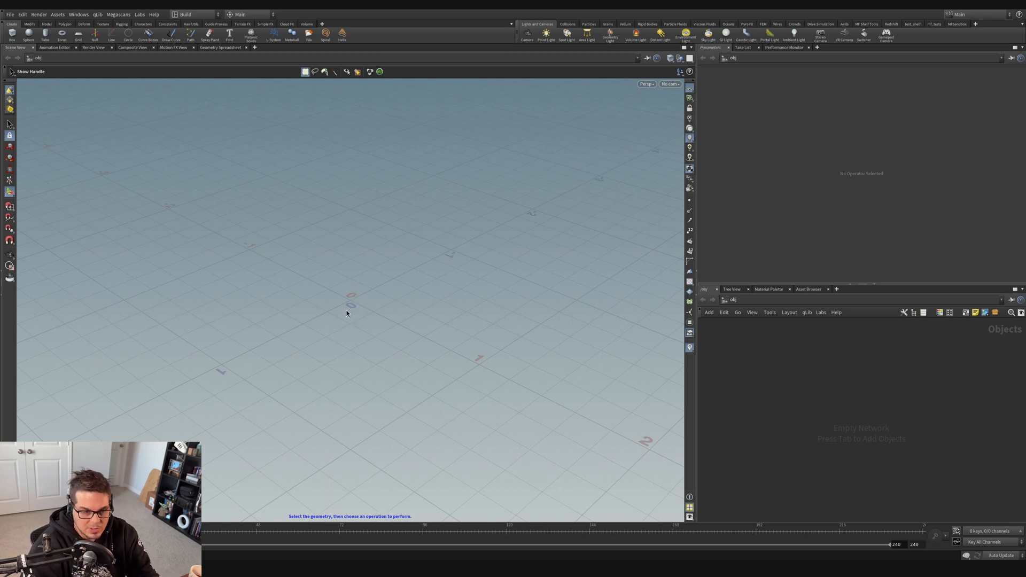
pyautogui.moveTo(339, 274)
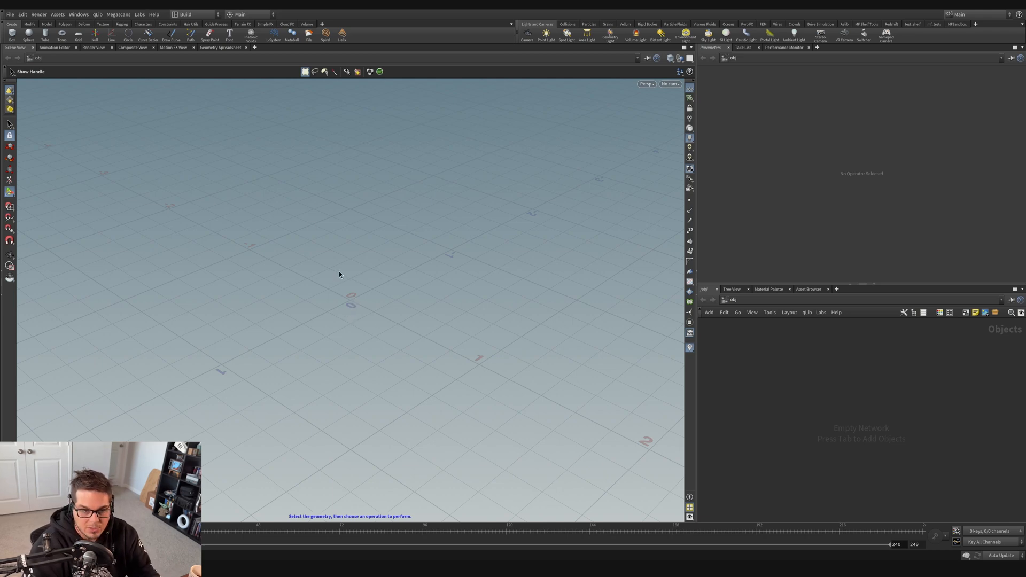
pyautogui.moveTo(327, 278)
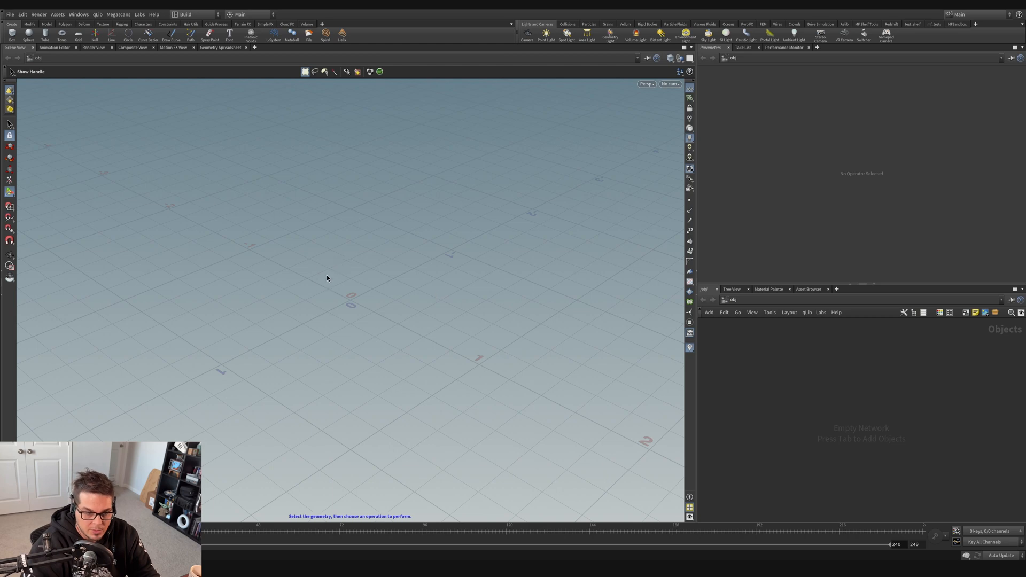
pyautogui.press('Tab')
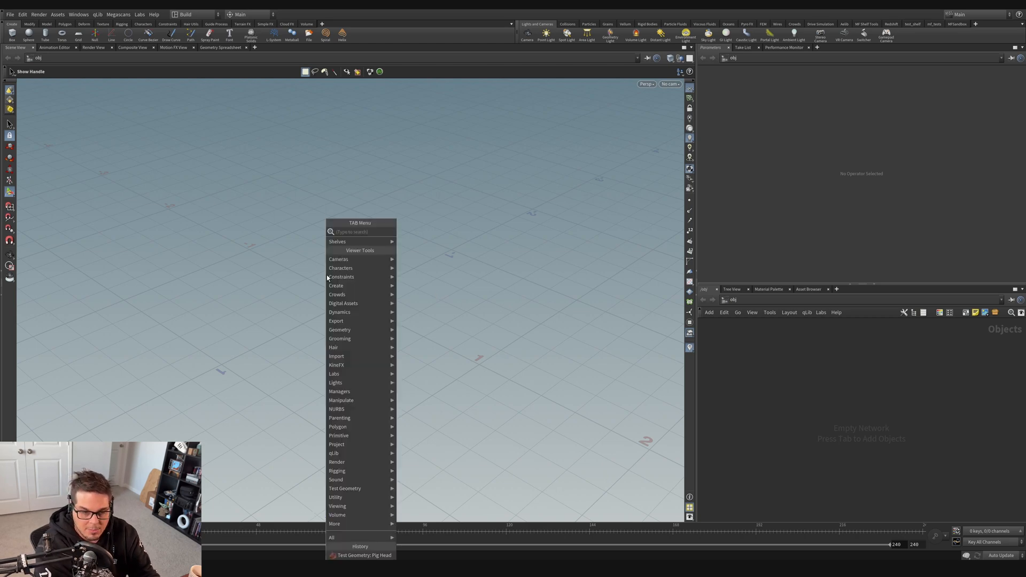
pyautogui.write('pig head')
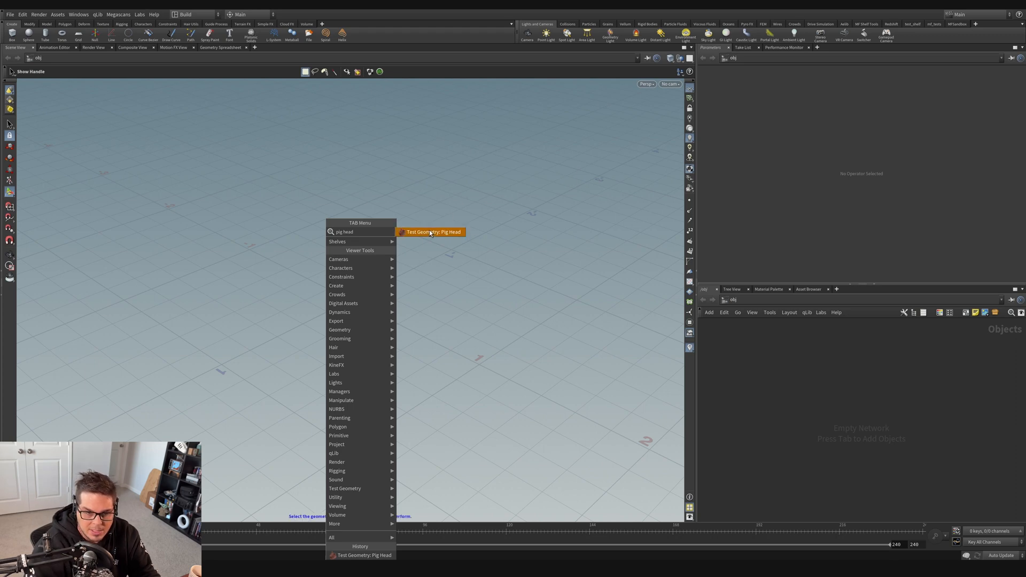
pyautogui.moveTo(427, 233)
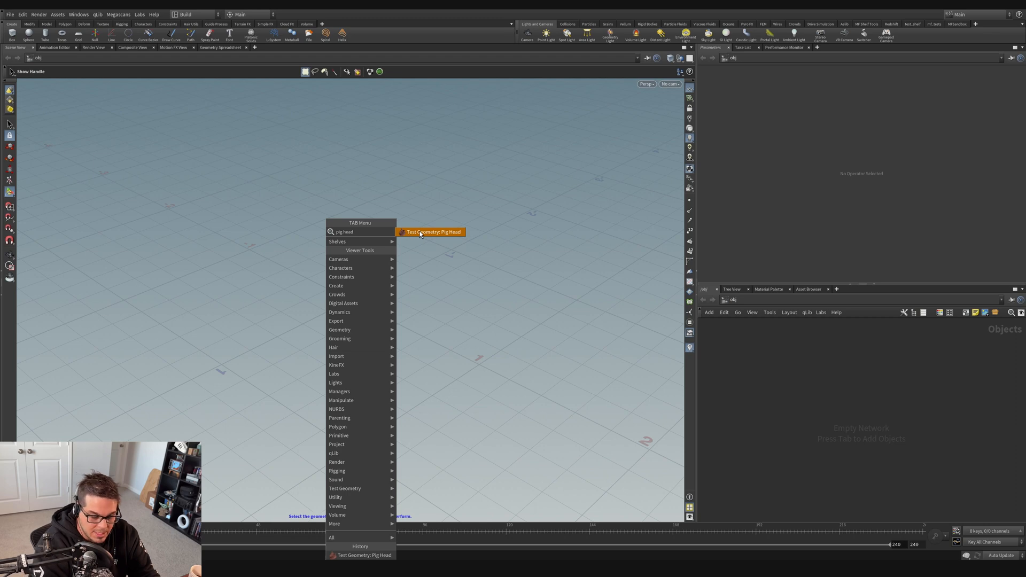
pyautogui.click(431, 231)
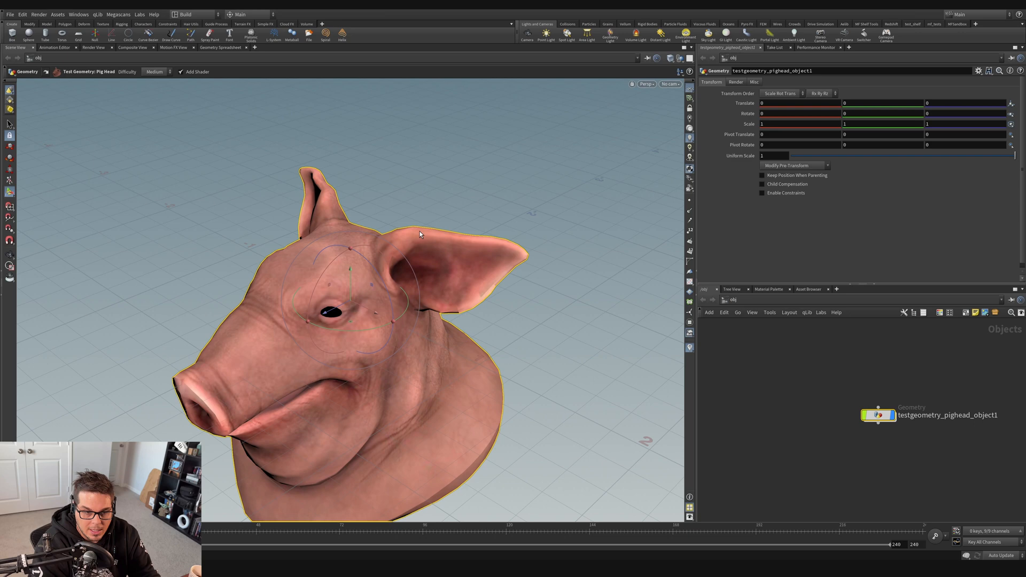
pyautogui.moveTo(334, 416)
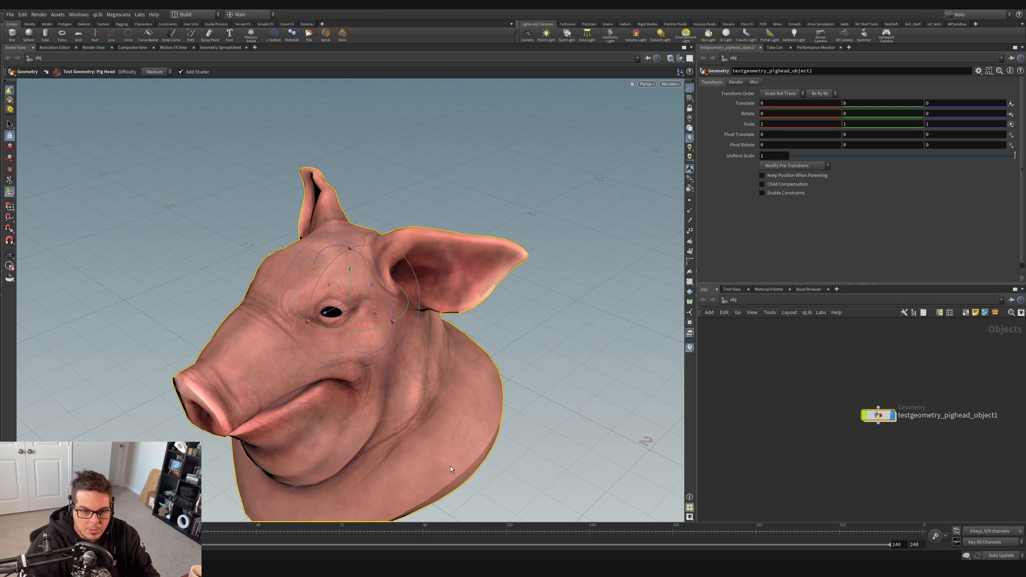
pyautogui.moveTo(297, 142)
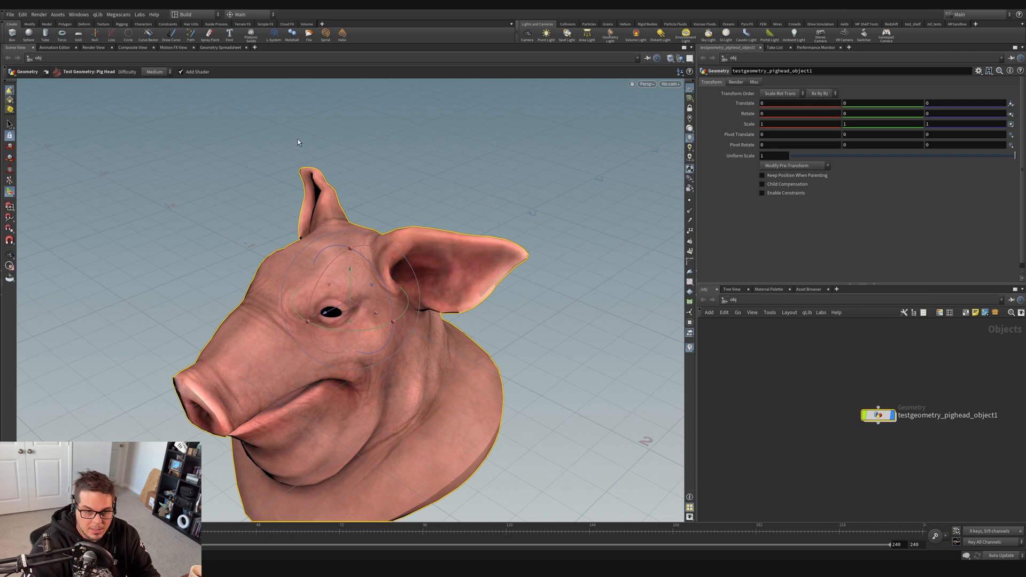
pyautogui.moveTo(291, 146)
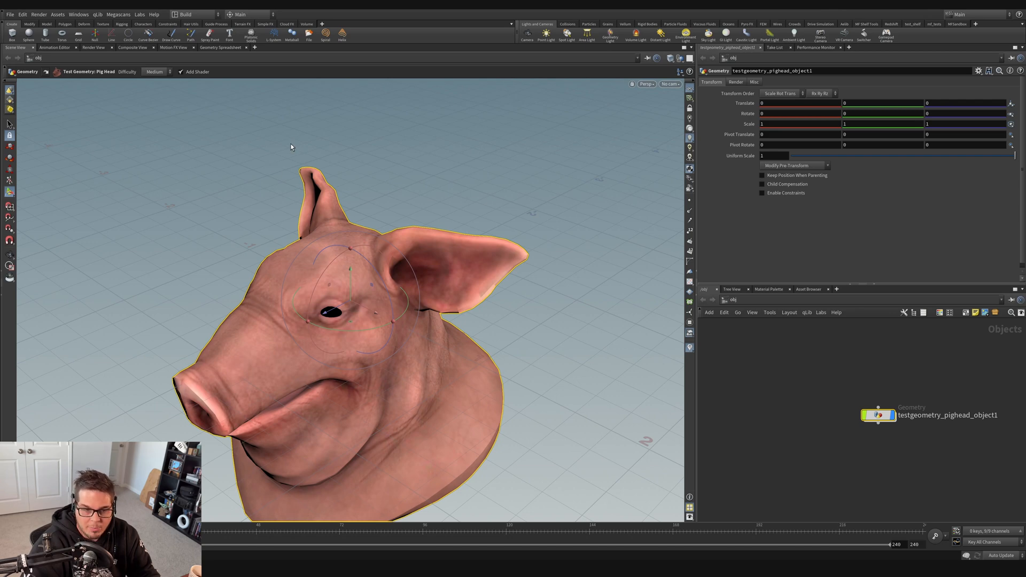
pyautogui.moveTo(943, 512)
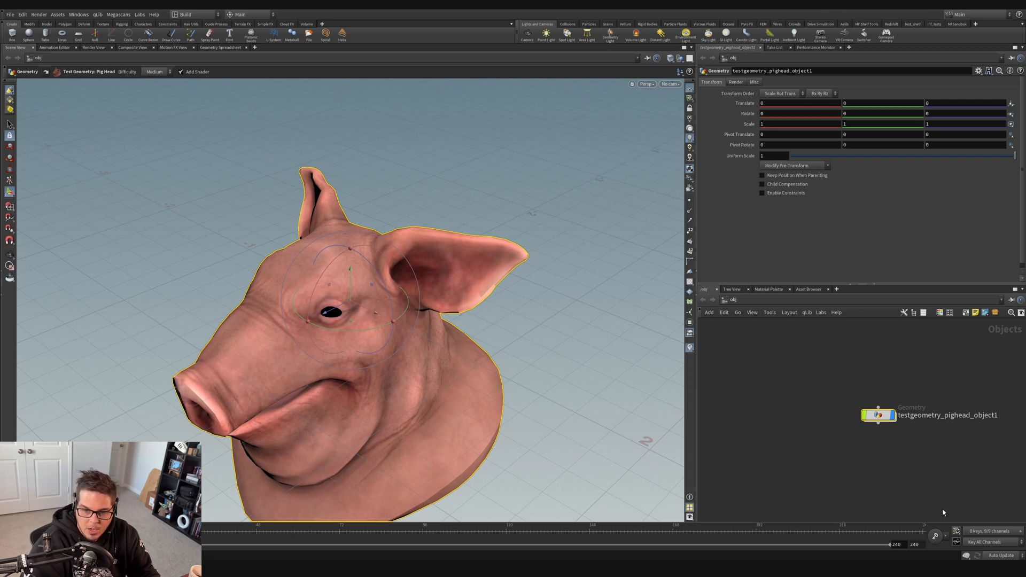
pyautogui.moveTo(956, 440)
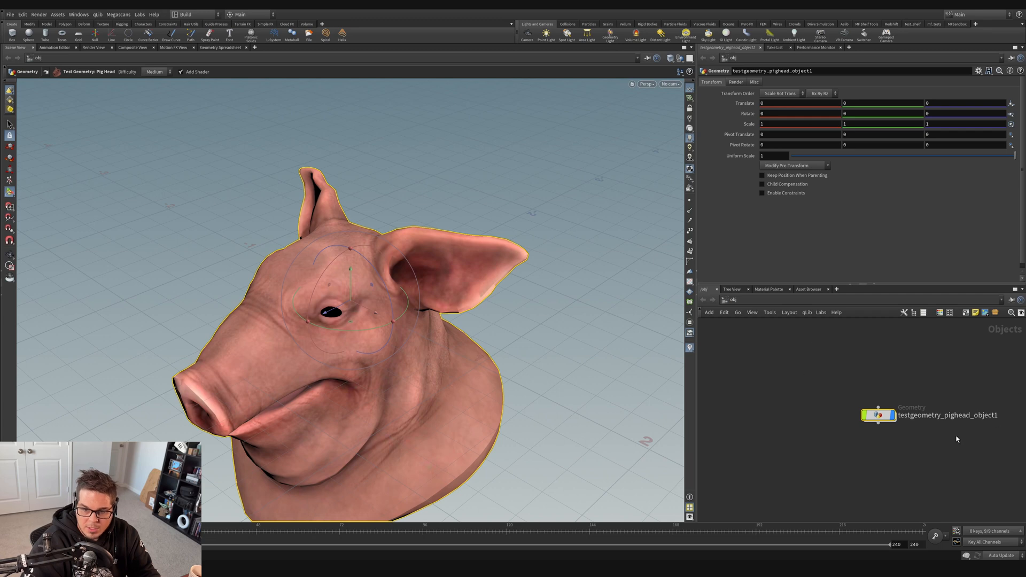
pyautogui.moveTo(706, 172)
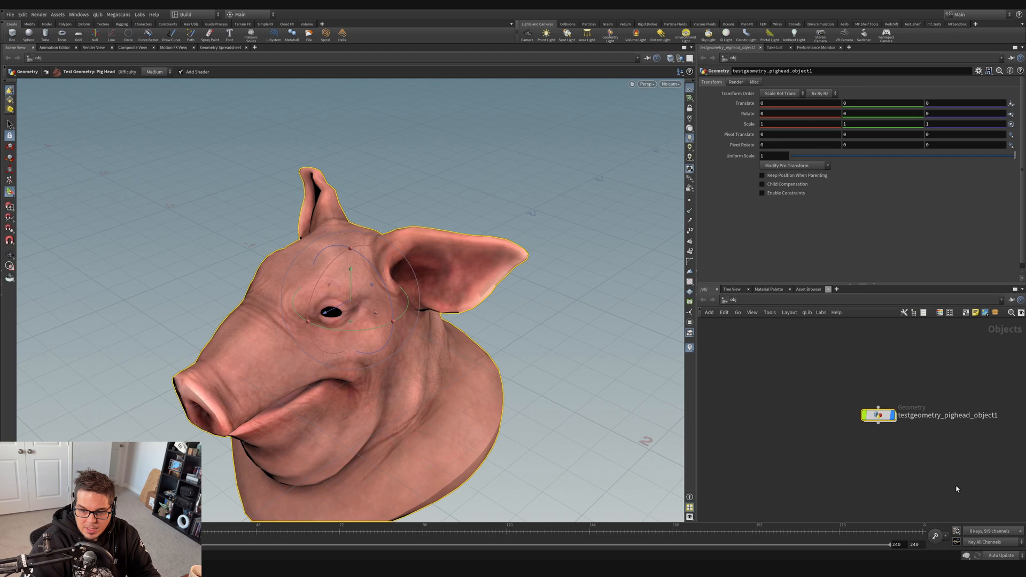
pyautogui.moveTo(870, 435)
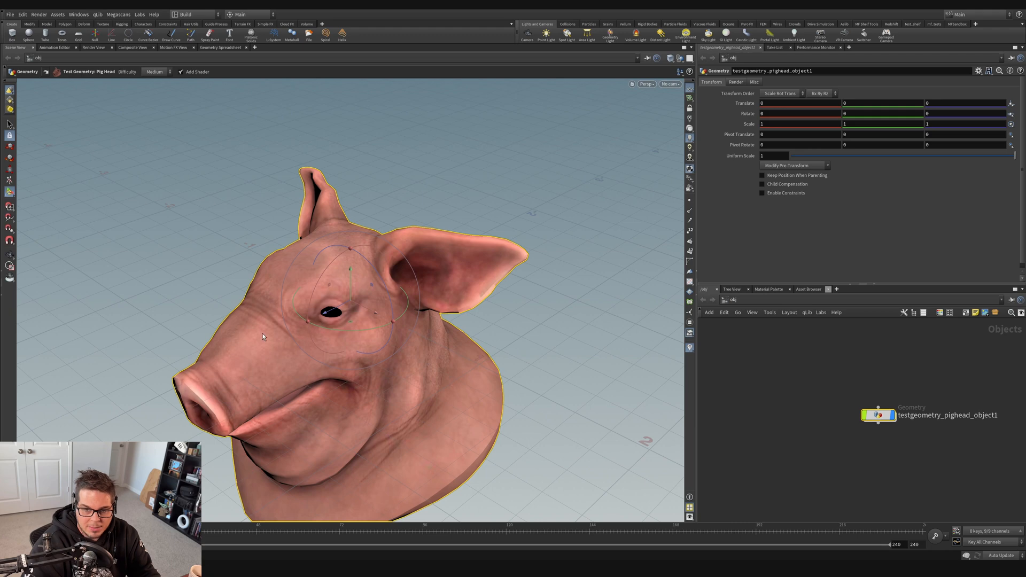
pyautogui.moveTo(838, 39)
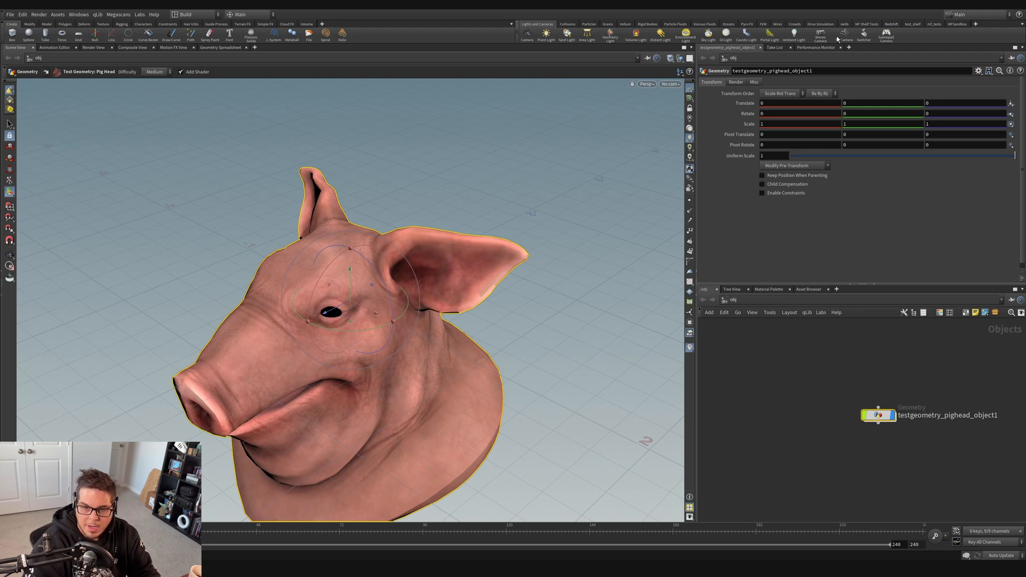
pyautogui.moveTo(873, 155)
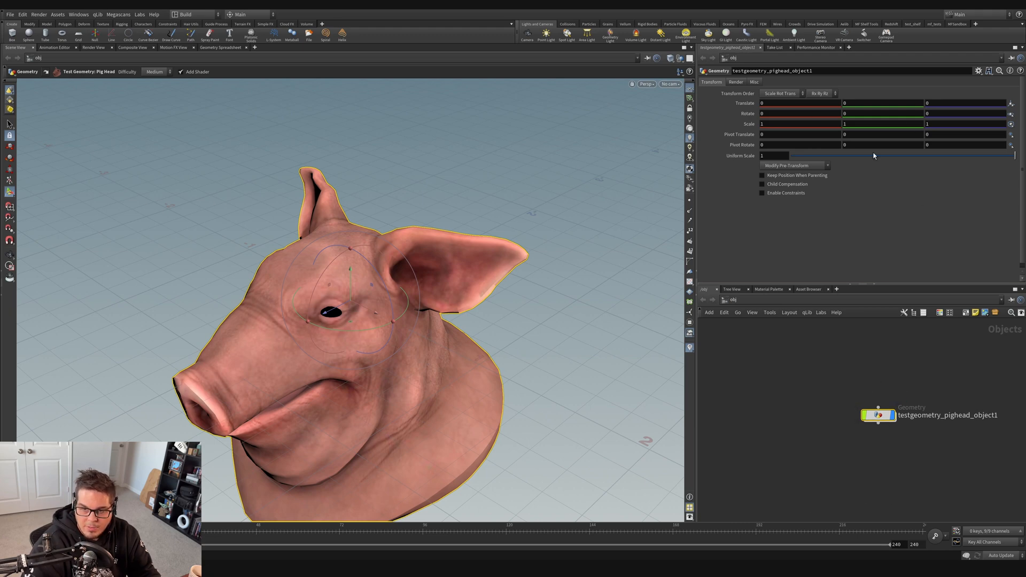
pyautogui.moveTo(399, 254)
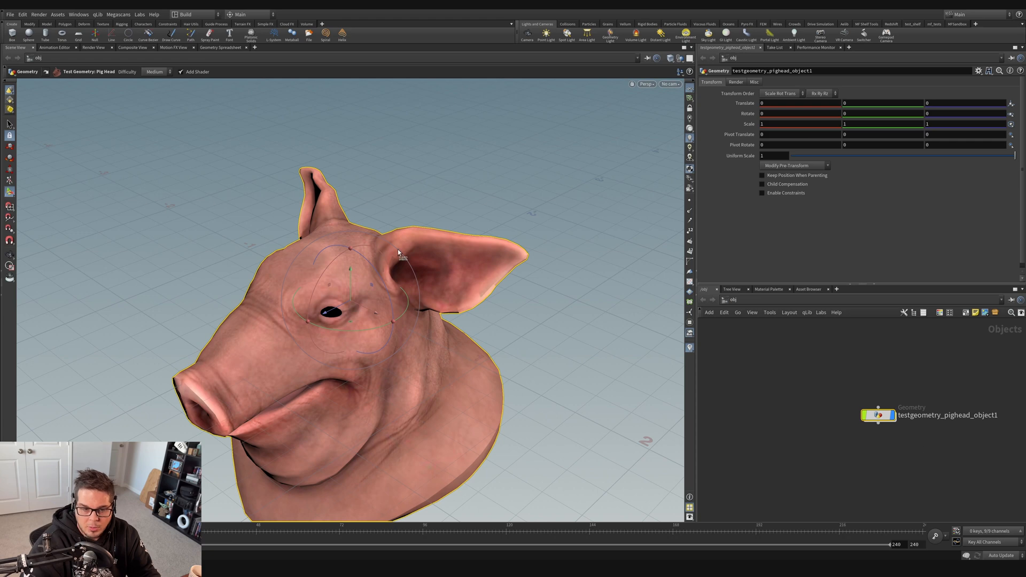
pyautogui.moveTo(792, 355)
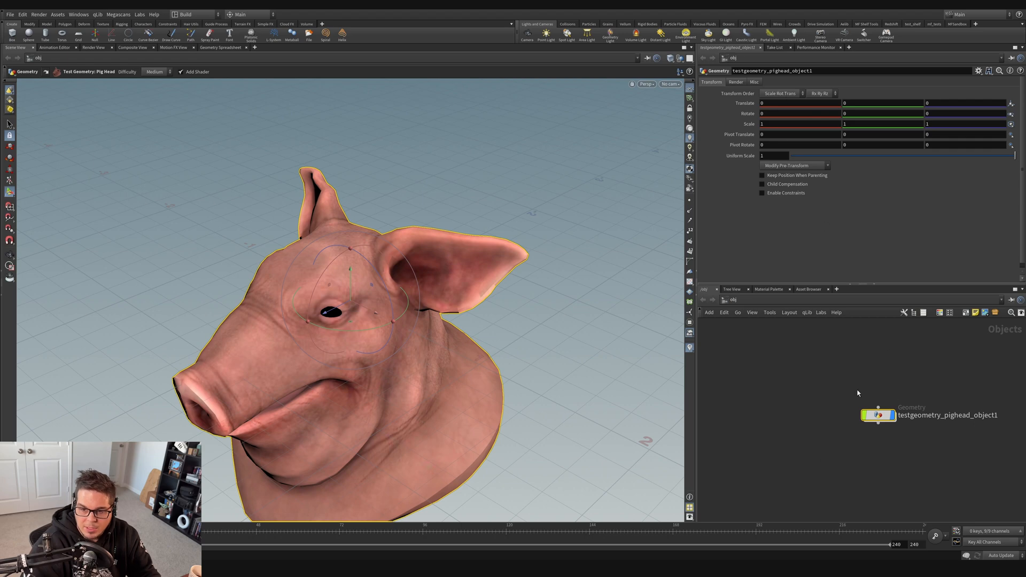
pyautogui.moveTo(579, 254)
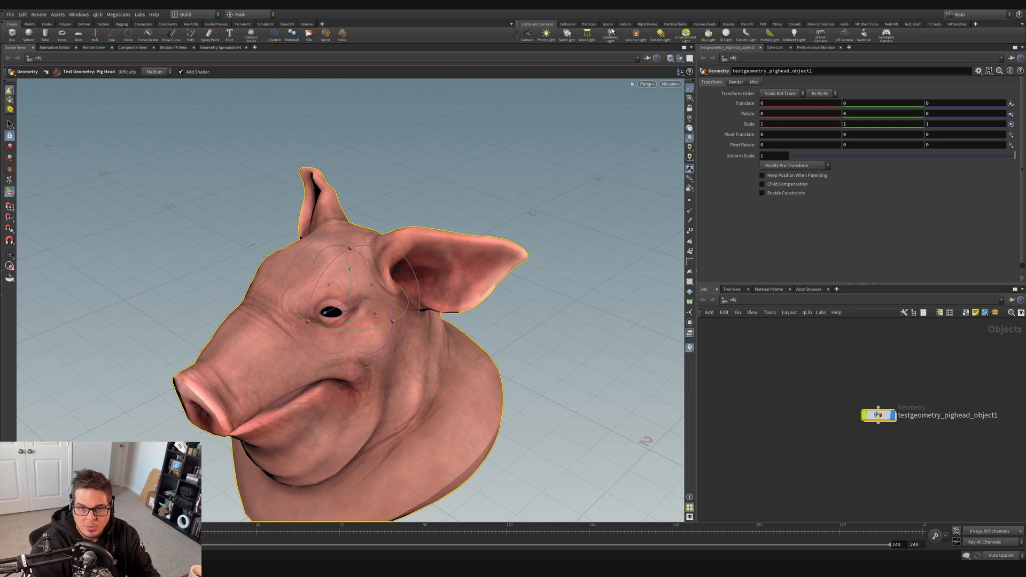
pyautogui.moveTo(311, 166)
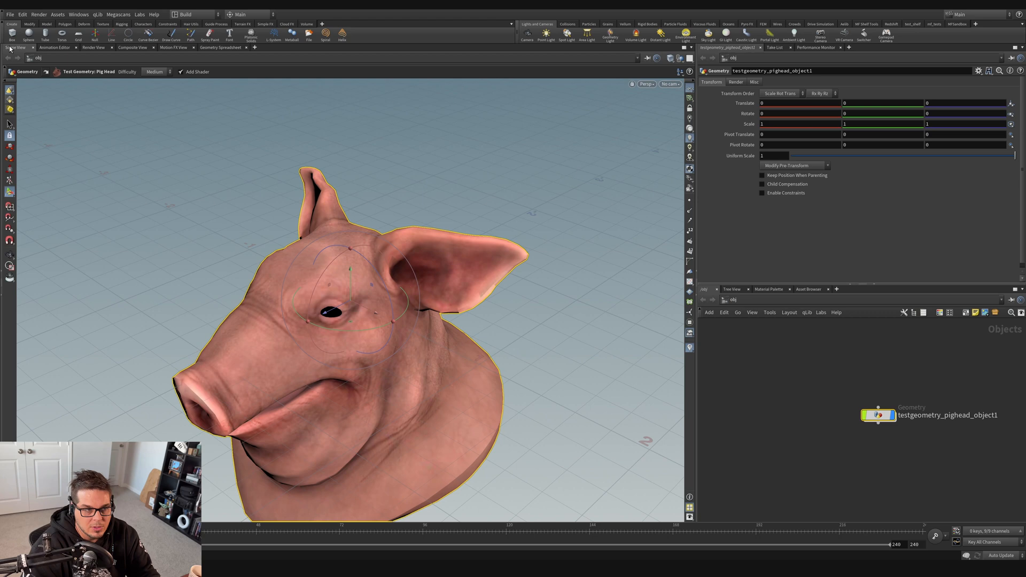
# Step: Switch the network path from object level to /ch, the empty Motion FX Networks context
pyautogui.click(55, 47)
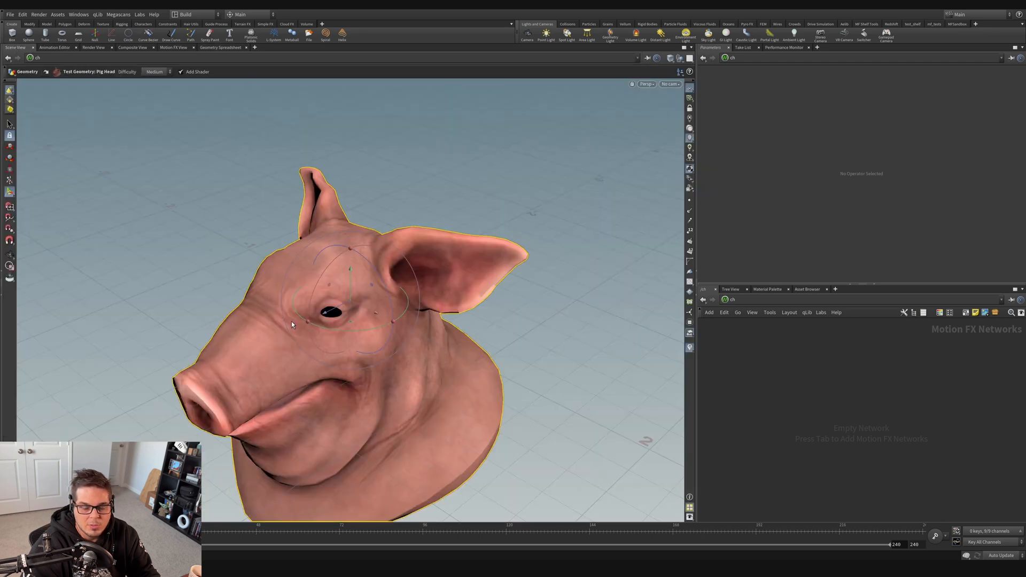
pyautogui.moveTo(509, 393)
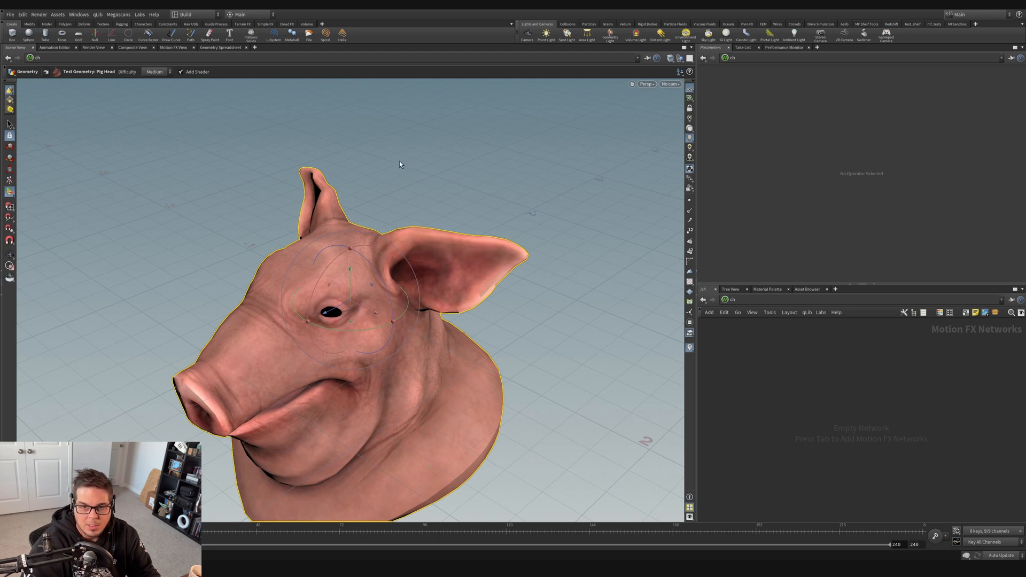
pyautogui.moveTo(168, 319)
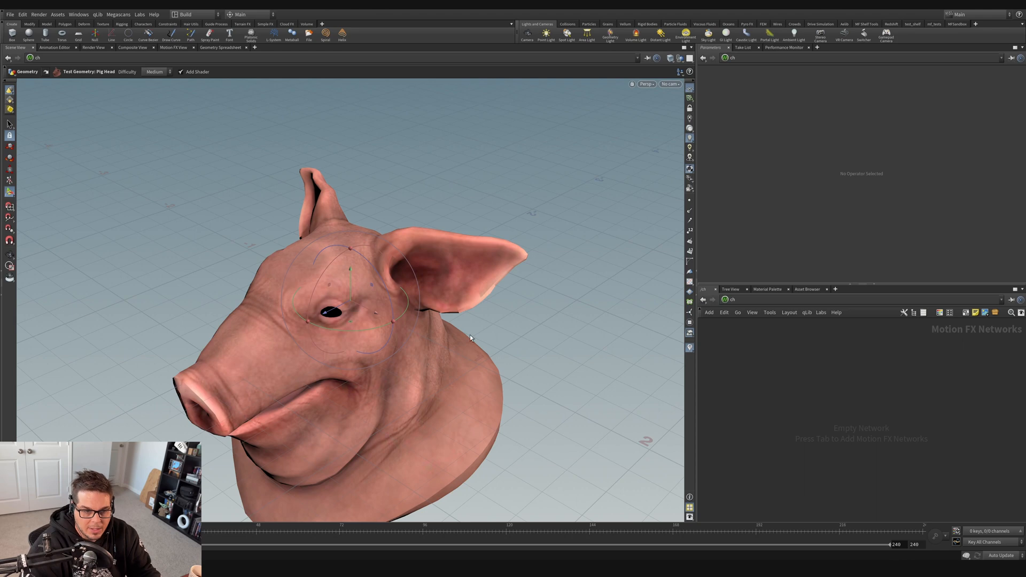
pyautogui.moveTo(167, 271)
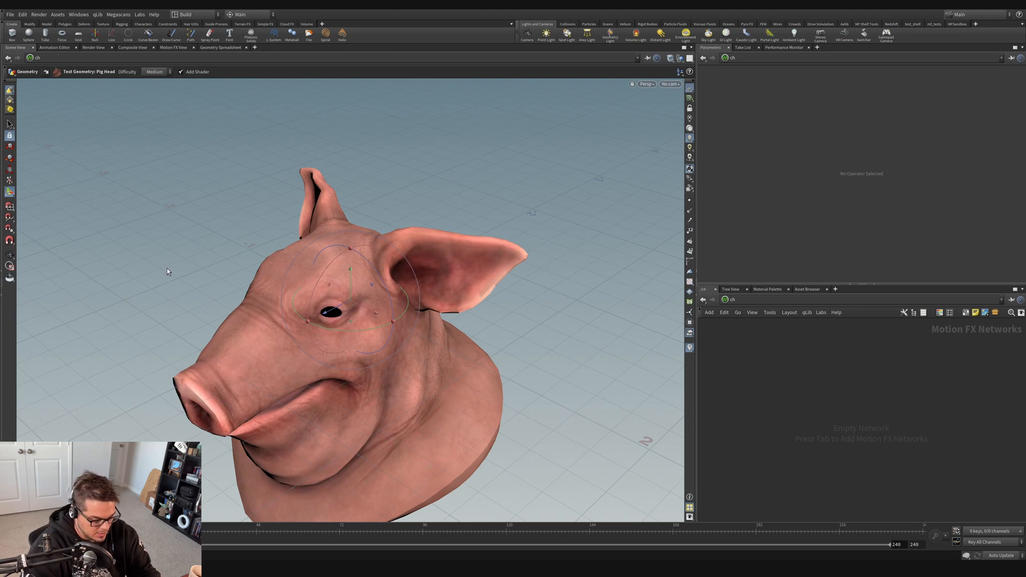
pyautogui.moveTo(314, 321)
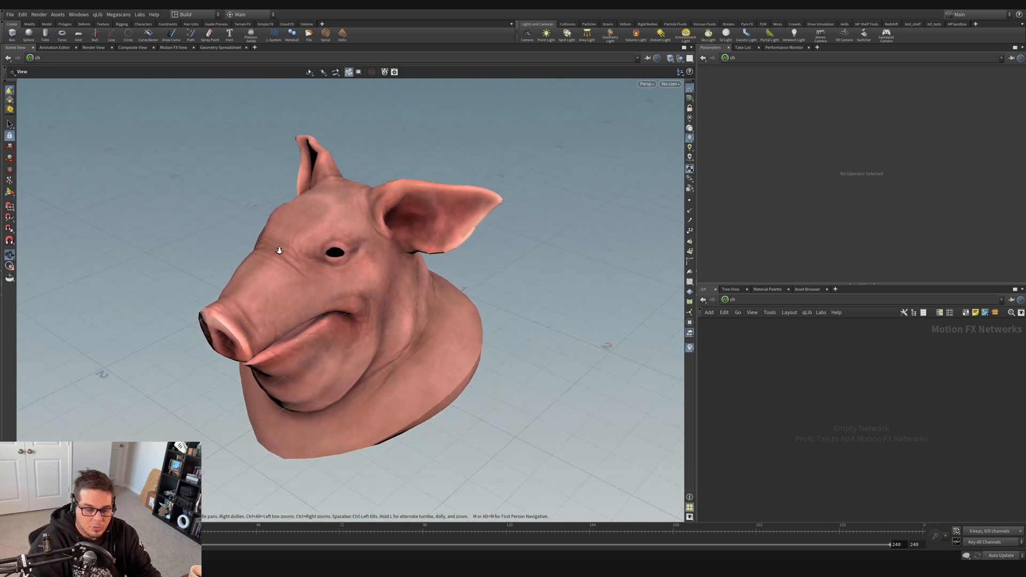
# Step: Zoom in on the pig head's snout, orbit around it, then dolly out to frame it
pyautogui.moveTo(278, 251); pyautogui.dragTo(432, 308)
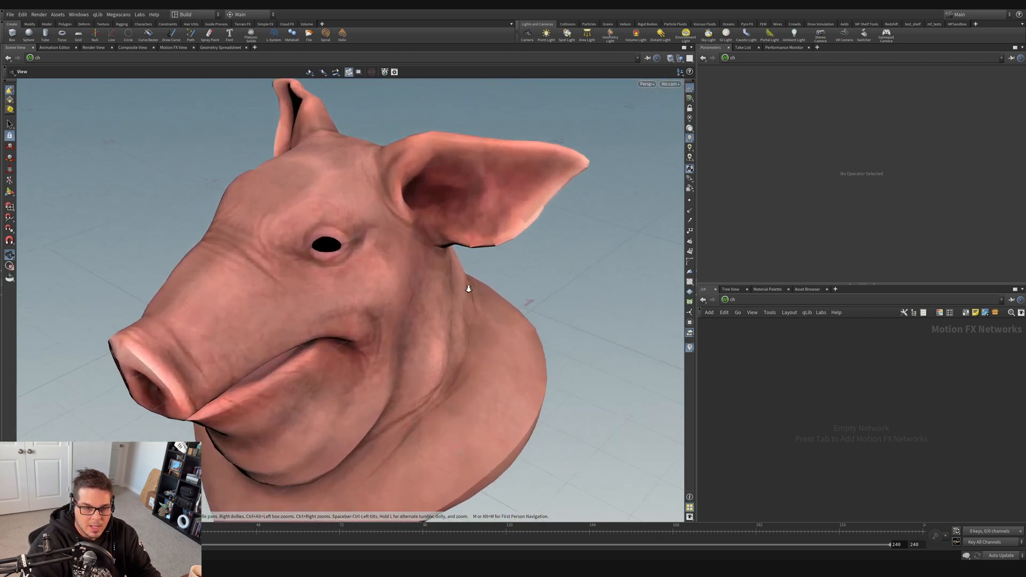
pyautogui.moveTo(468, 288); pyautogui.dragTo(314, 268)
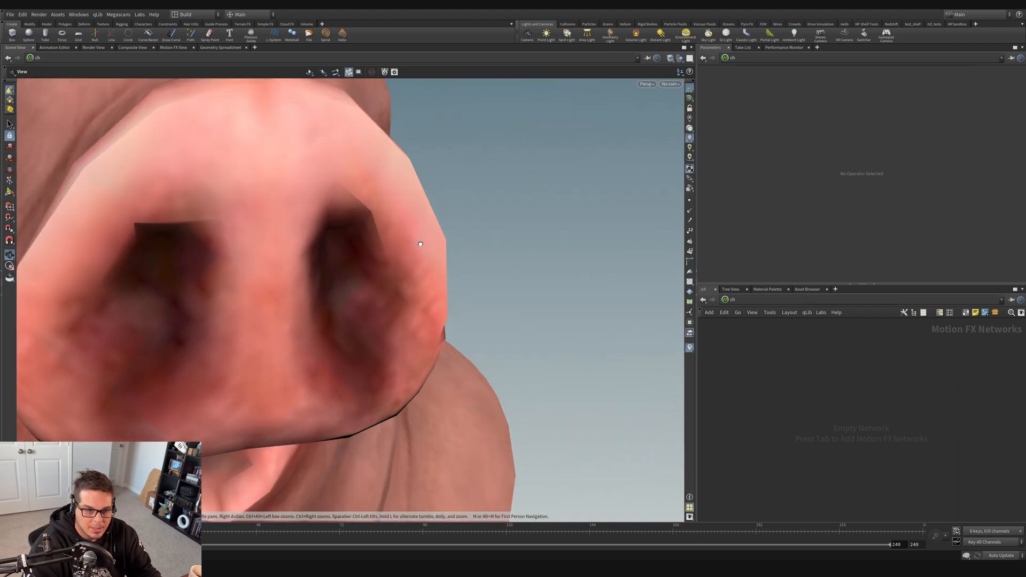
pyautogui.moveTo(419, 244); pyautogui.dragTo(374, 264)
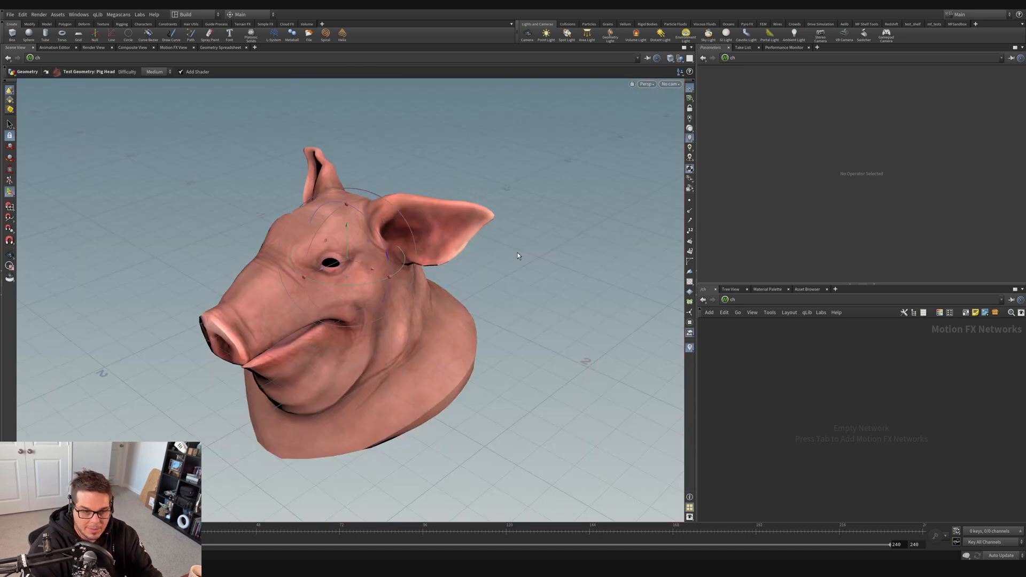
pyautogui.moveTo(407, 262)
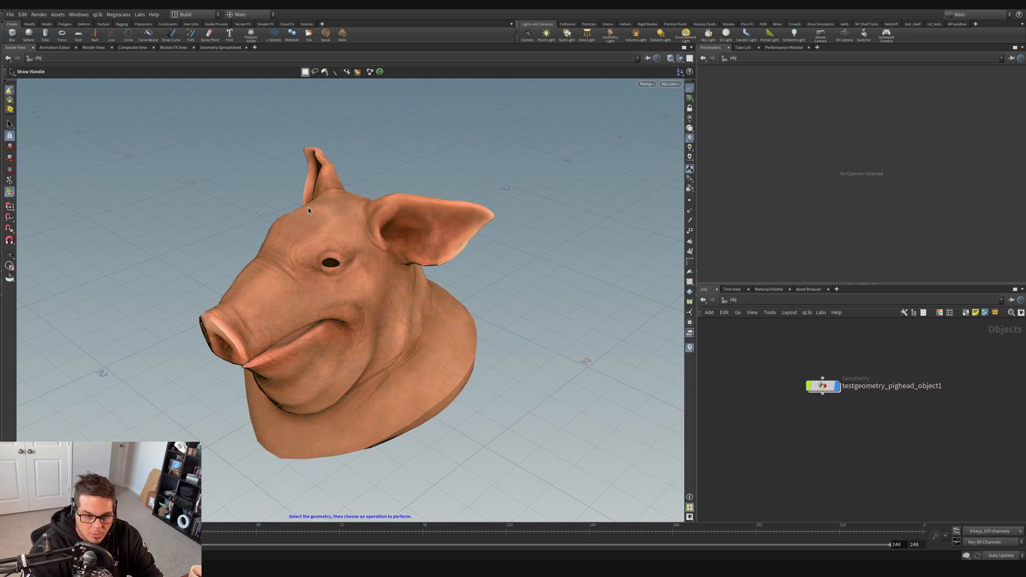
pyautogui.moveTo(349, 335)
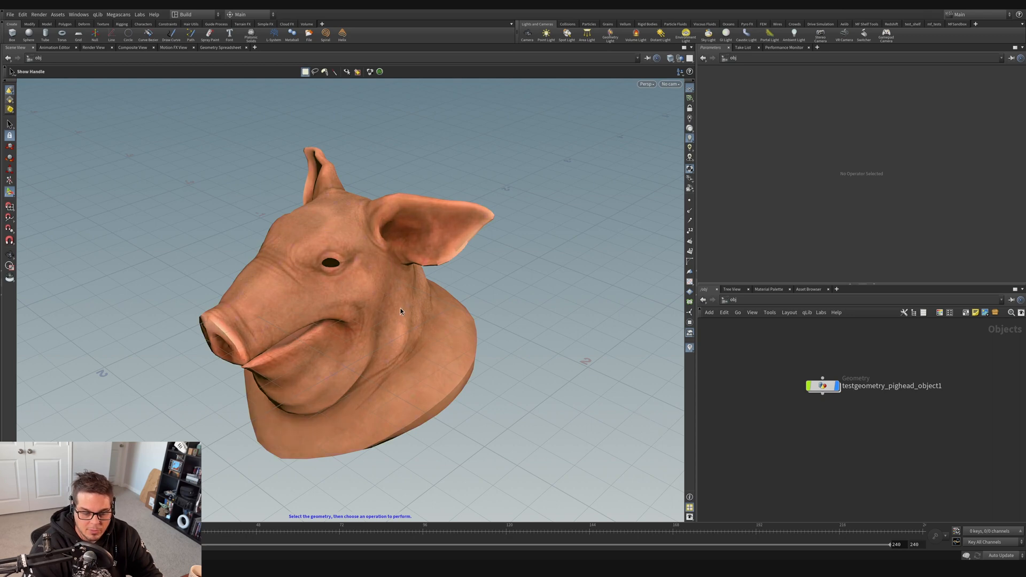
pyautogui.moveTo(368, 329)
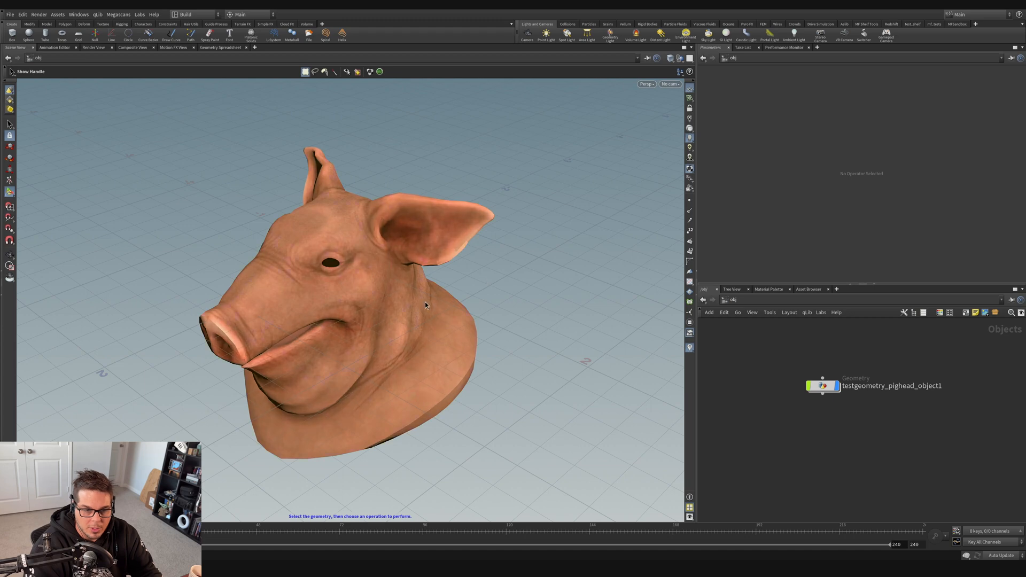
# Step: Add a Test Geometry: Rubber Toy from the Tab menu beside the pig head
pyautogui.press('Tab')
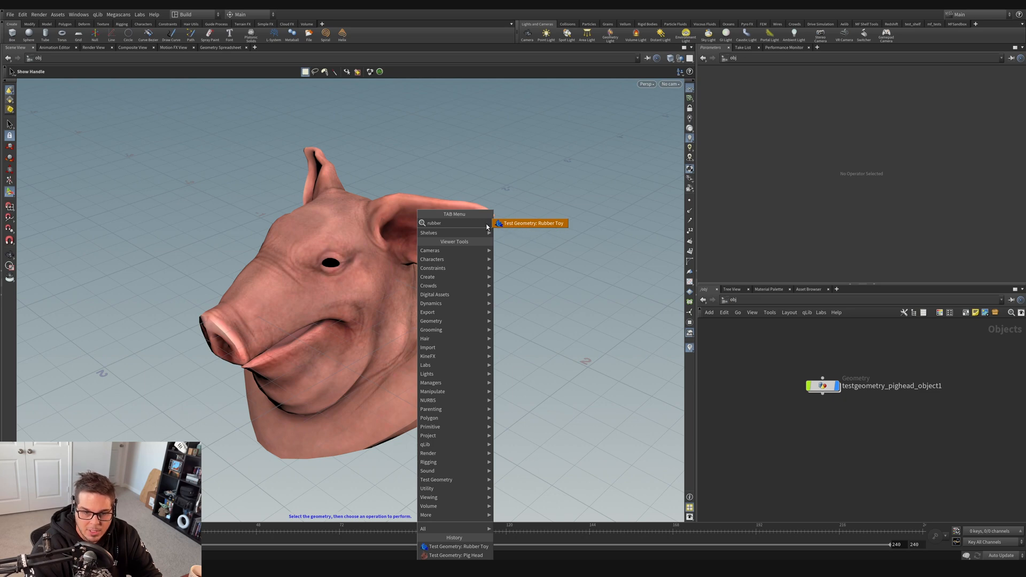
pyautogui.click(530, 223)
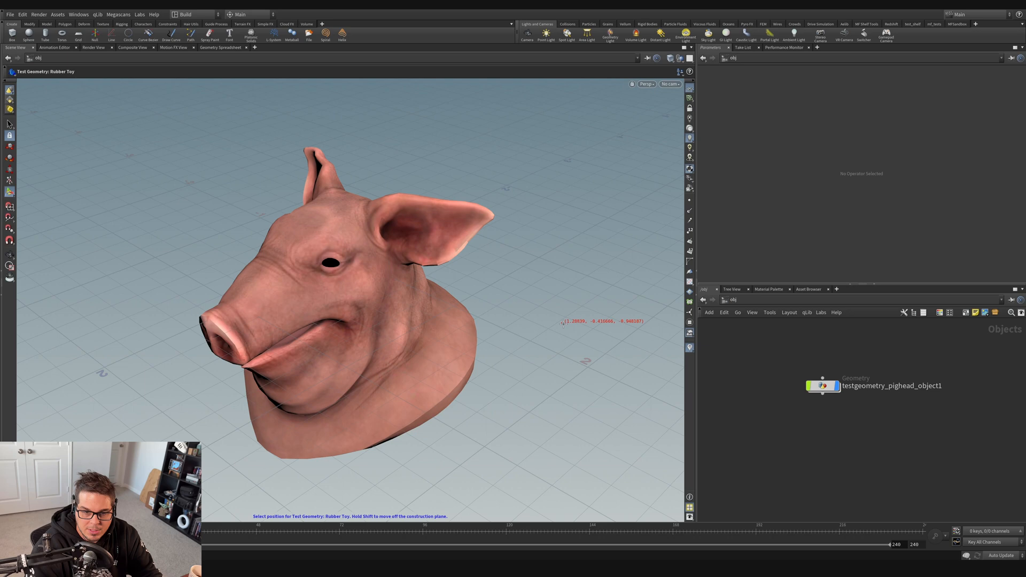
pyautogui.moveTo(586, 315)
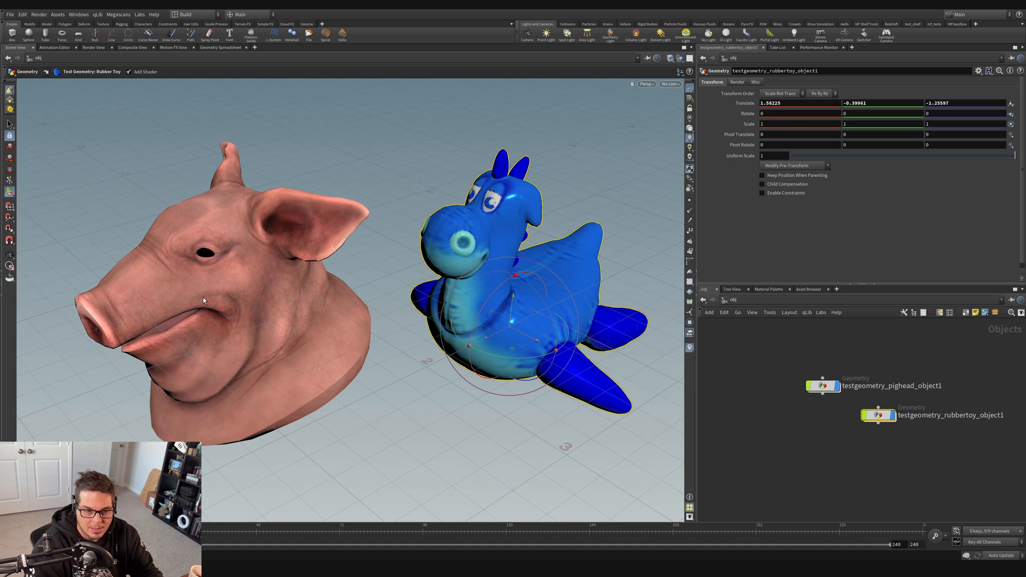
pyautogui.moveTo(360, 373)
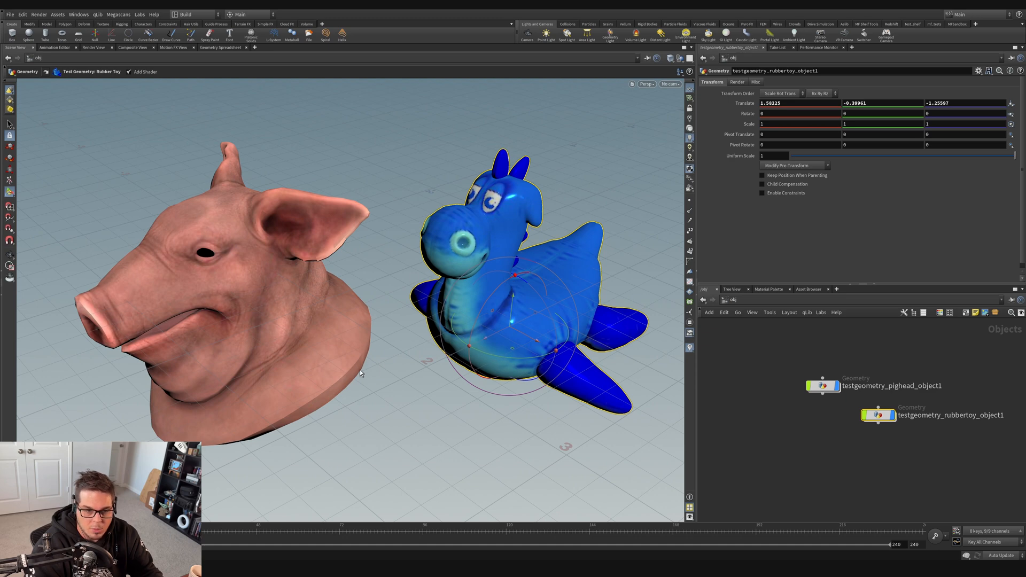
pyautogui.moveTo(515, 327)
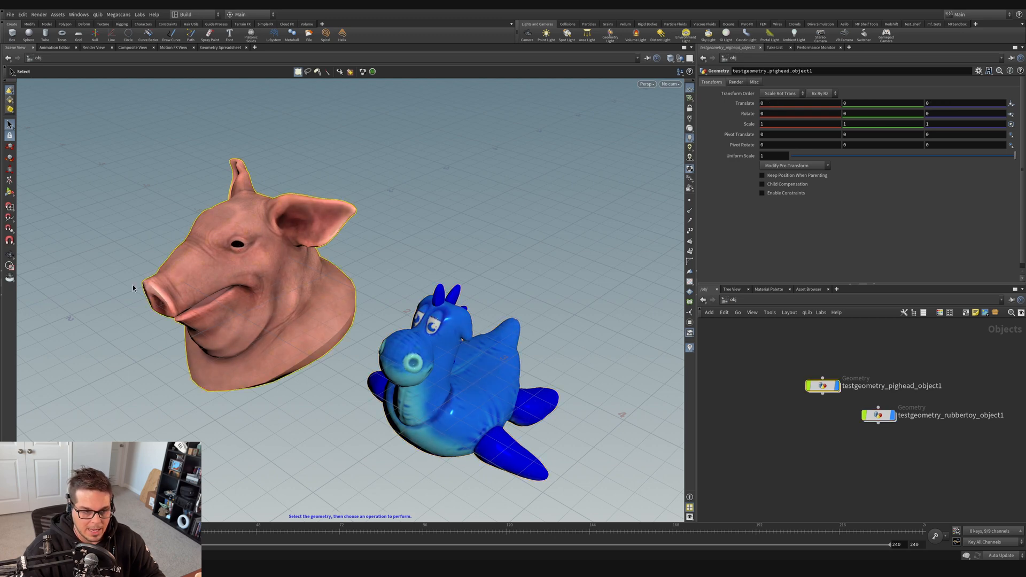
# Step: Select the pig head and drag Move handles to about 1.05, 1.03, -0.62, left of the toy
pyautogui.click(458, 359)
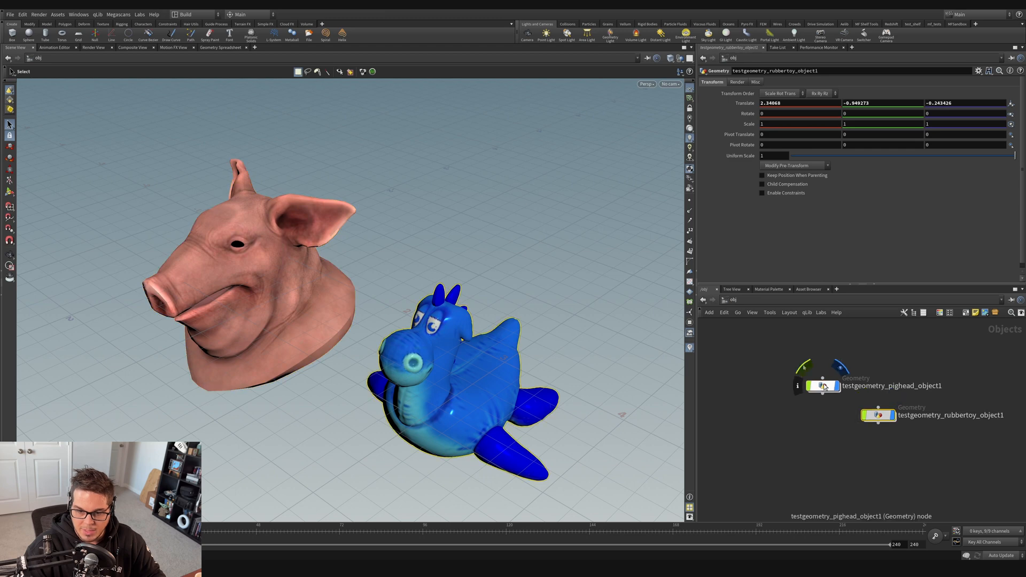
pyautogui.click(823, 385)
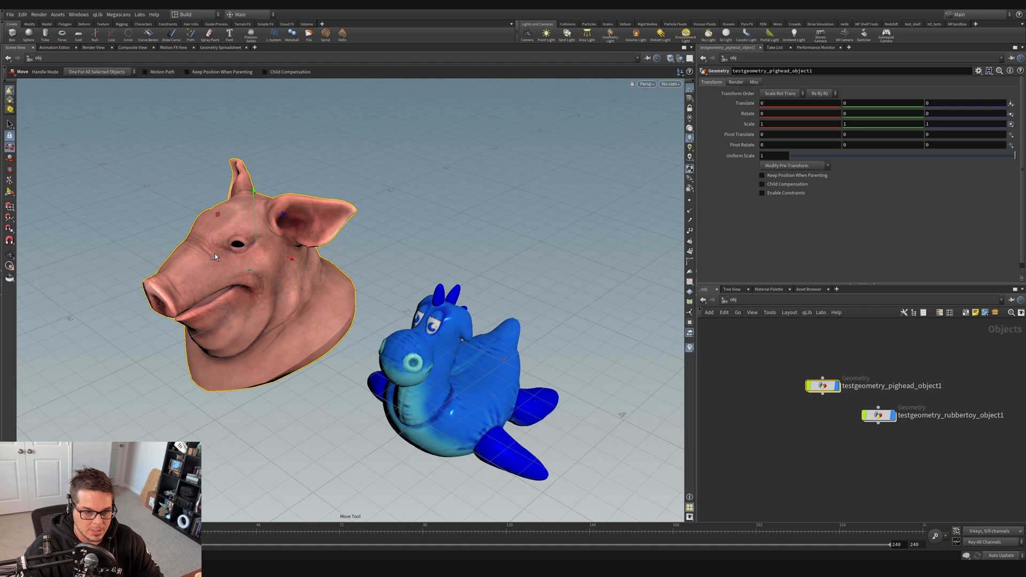
pyautogui.moveTo(292, 262)
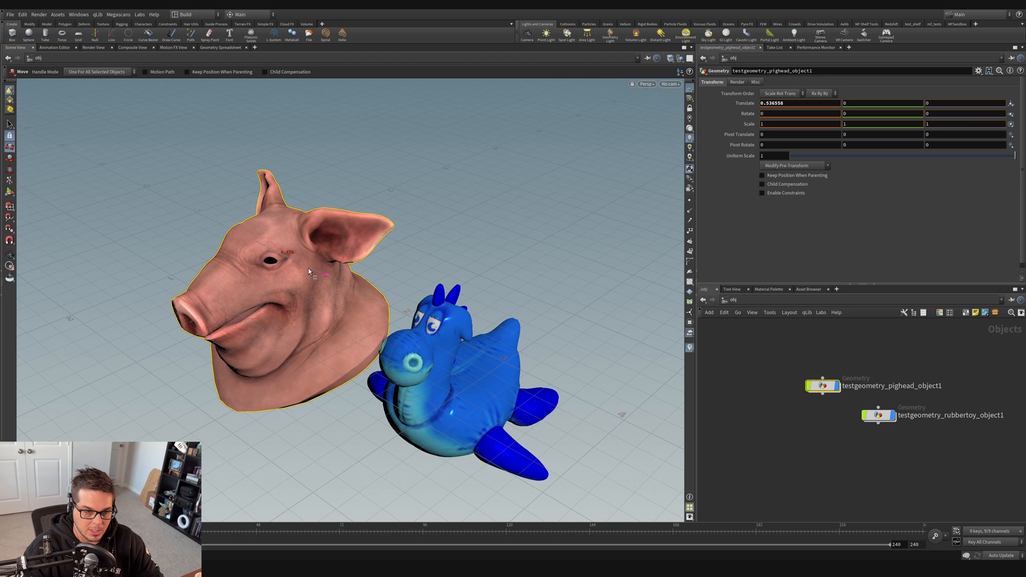
pyautogui.moveTo(314, 269); pyautogui.dragTo(321, 303)
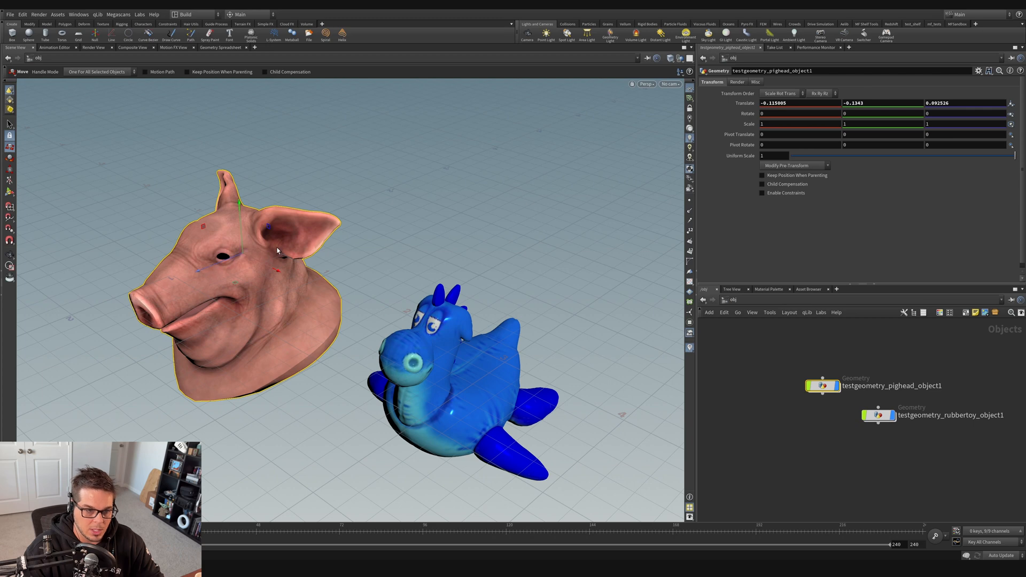
pyautogui.moveTo(230, 265)
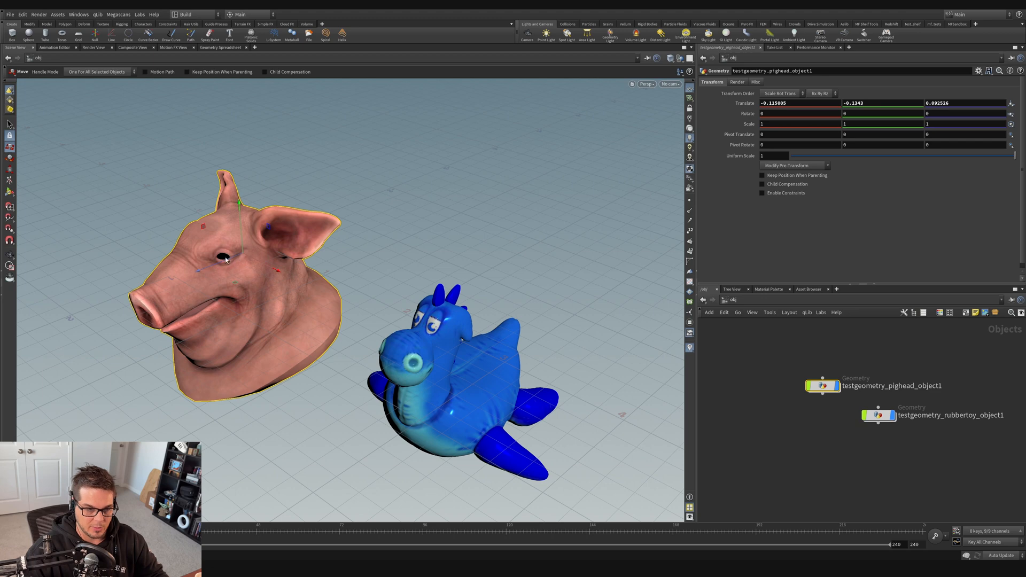
pyautogui.moveTo(258, 269)
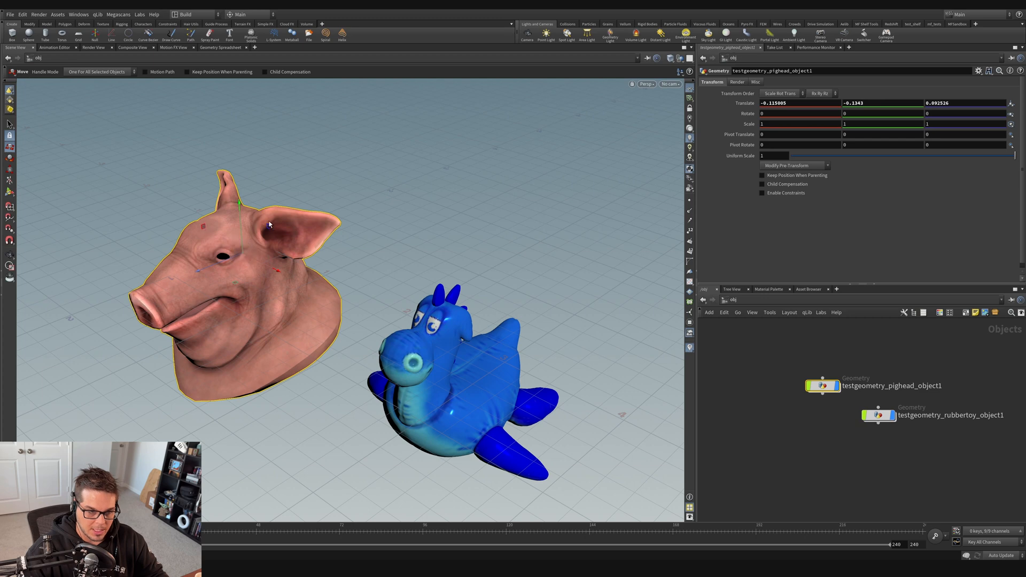
pyautogui.moveTo(184, 190)
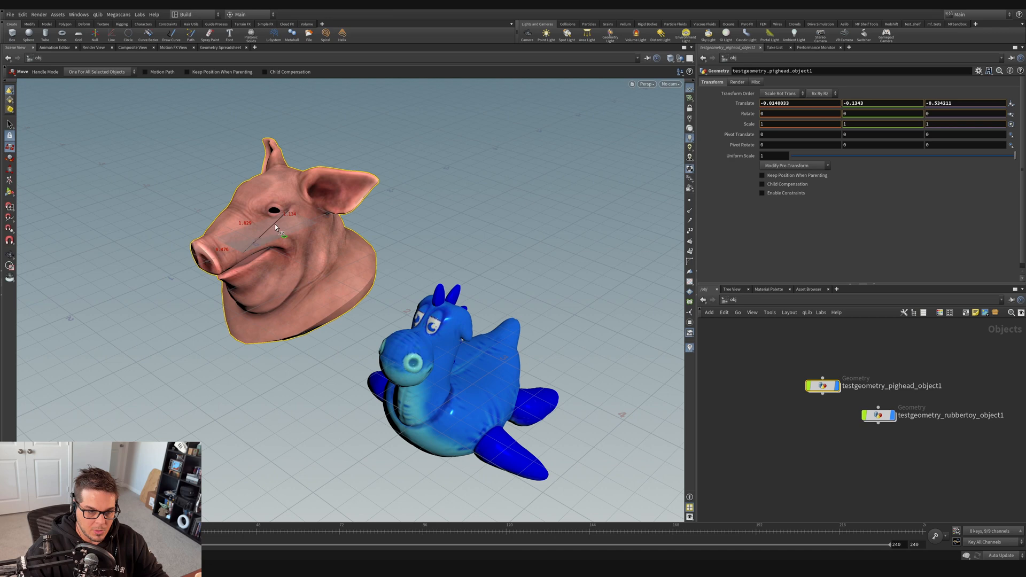
pyautogui.moveTo(281, 236); pyautogui.dragTo(536, 105)
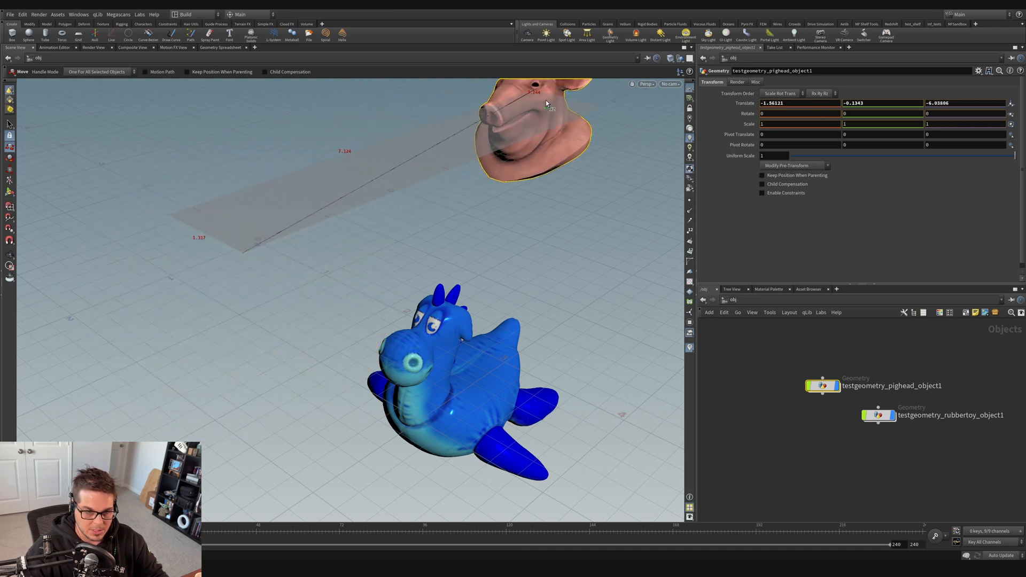
pyautogui.moveTo(530, 118); pyautogui.dragTo(281, 294)
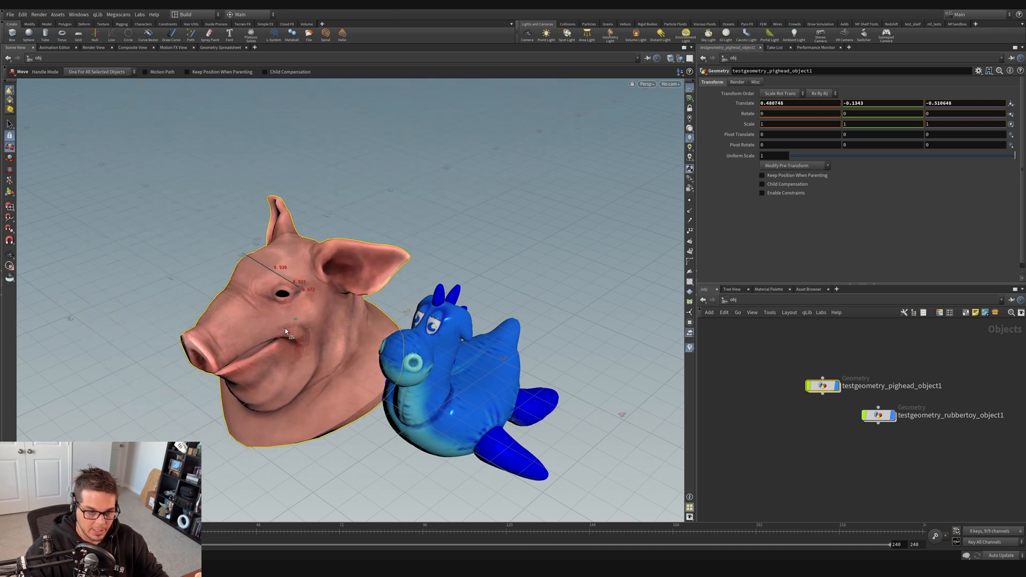
pyautogui.moveTo(286, 332); pyautogui.dragTo(216, 279)
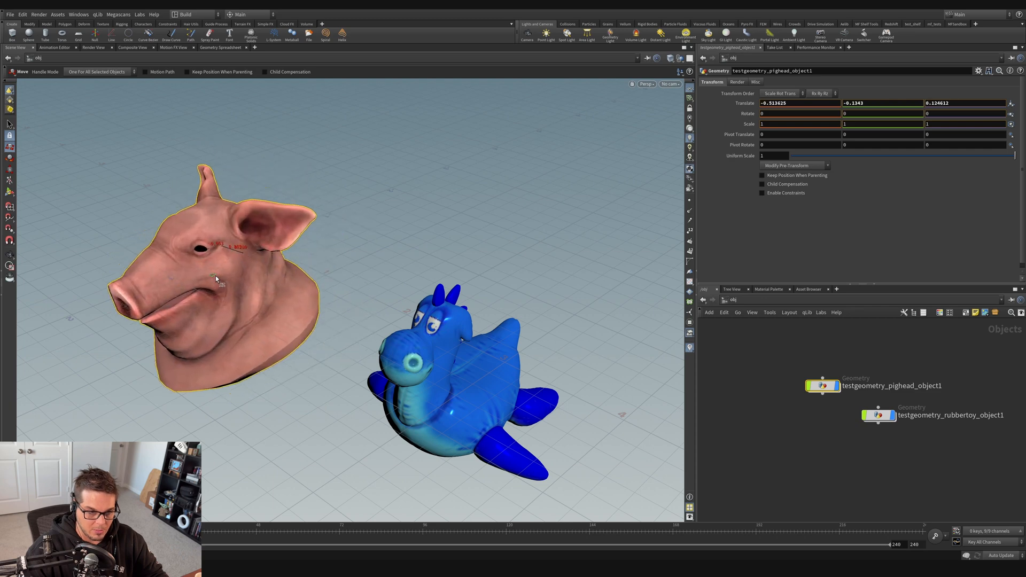
pyautogui.moveTo(216, 278); pyautogui.dragTo(268, 272)
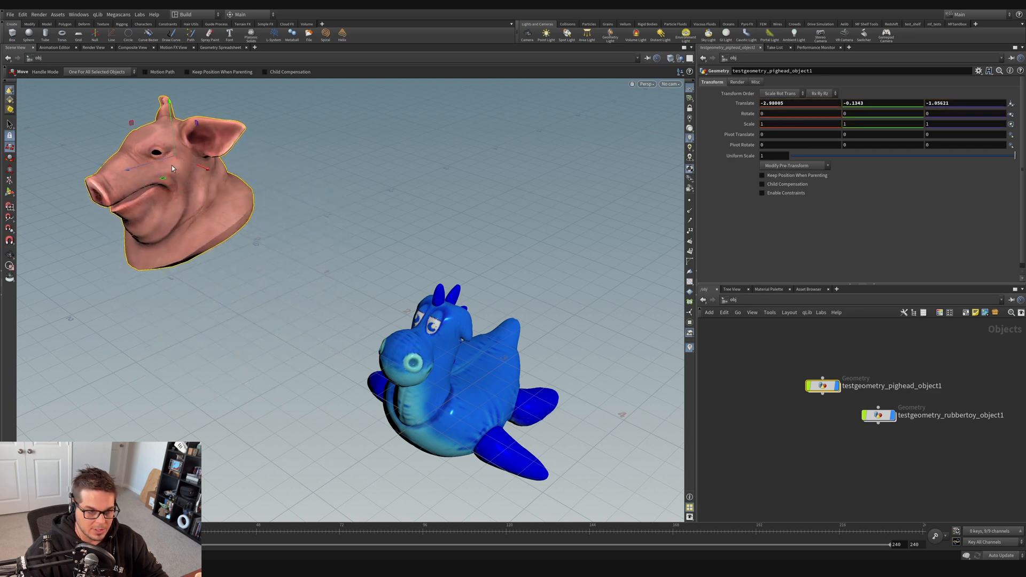
pyautogui.moveTo(170, 168); pyautogui.dragTo(478, 167)
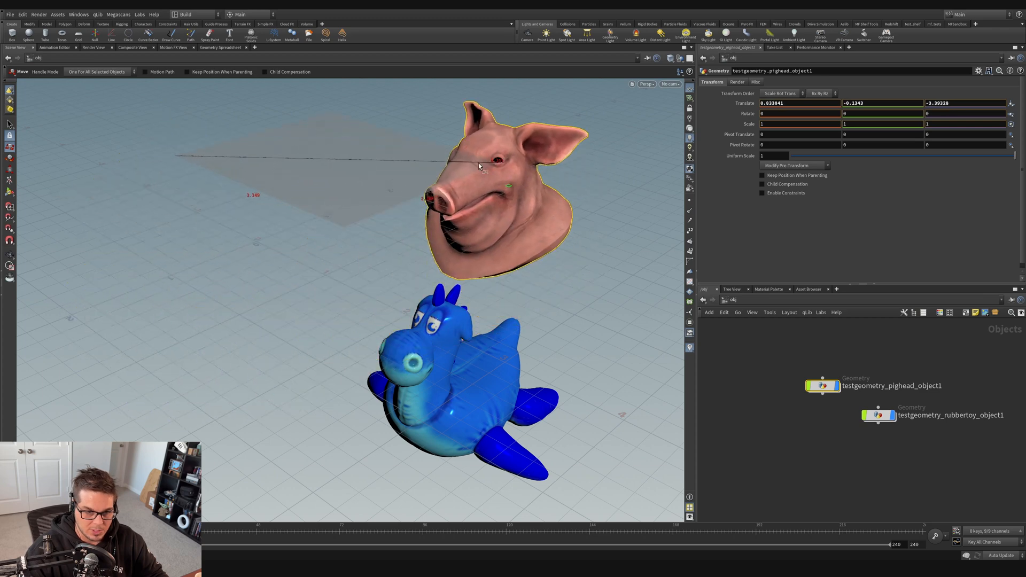
pyautogui.moveTo(481, 167); pyautogui.dragTo(225, 252)
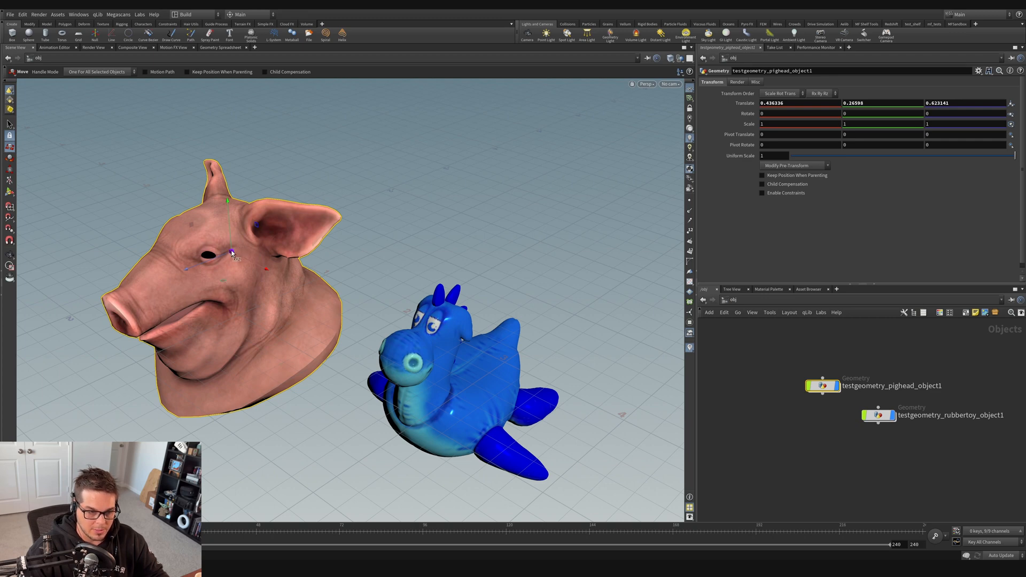
pyautogui.moveTo(233, 251); pyautogui.dragTo(257, 166)
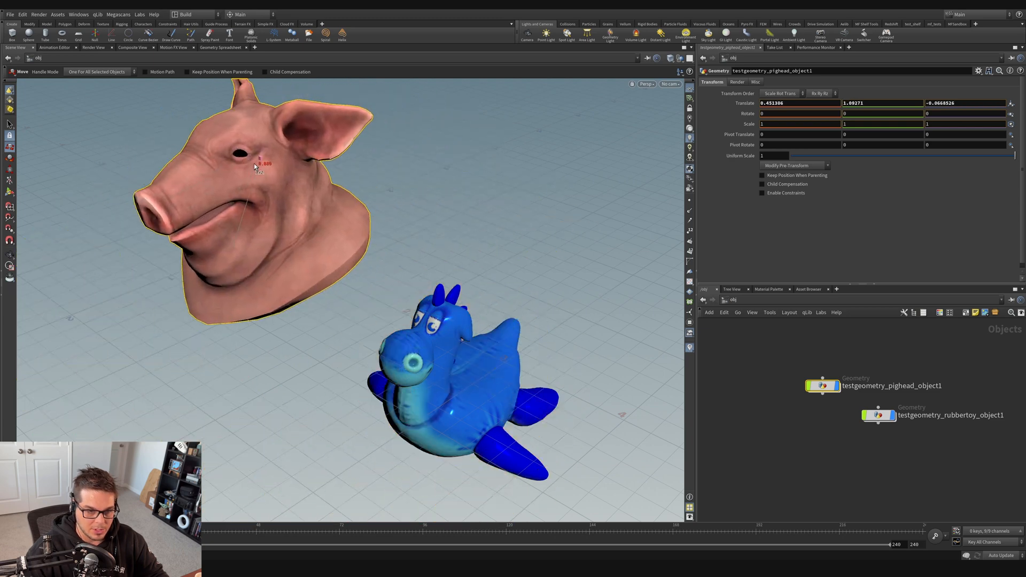
pyautogui.moveTo(256, 166); pyautogui.dragTo(520, 189)
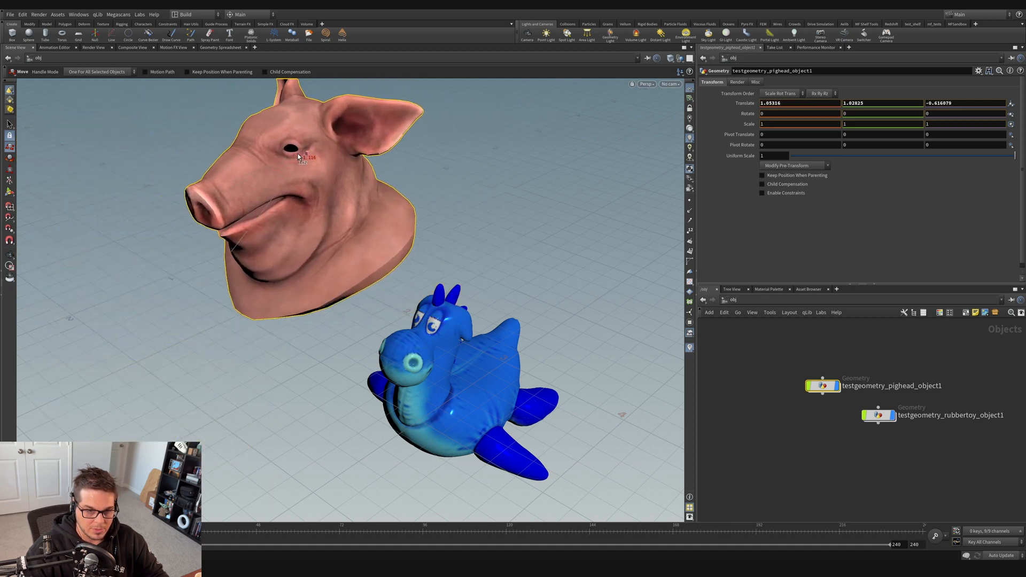
pyautogui.moveTo(301, 157); pyautogui.dragTo(239, 239)
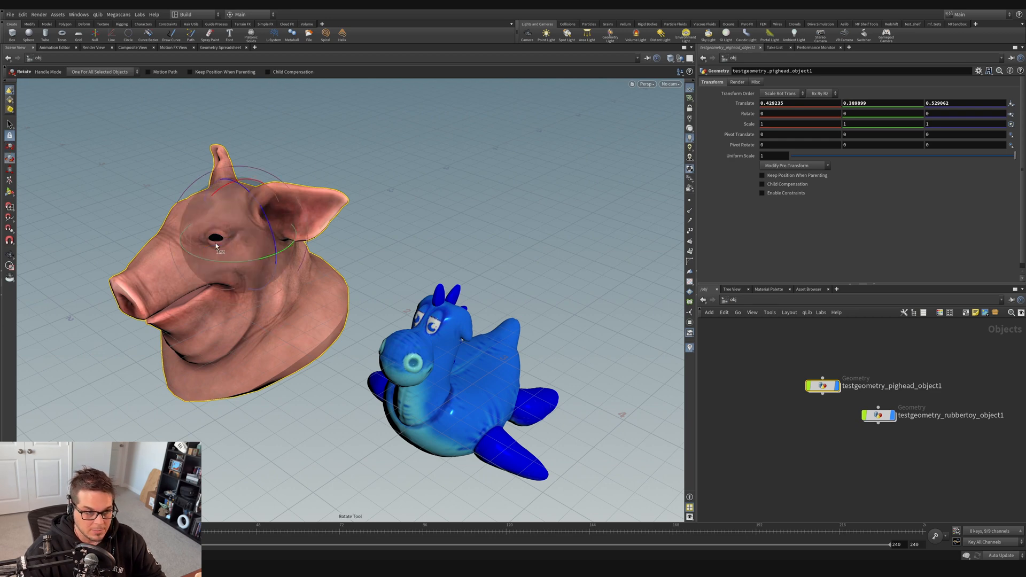
pyautogui.moveTo(10, 158)
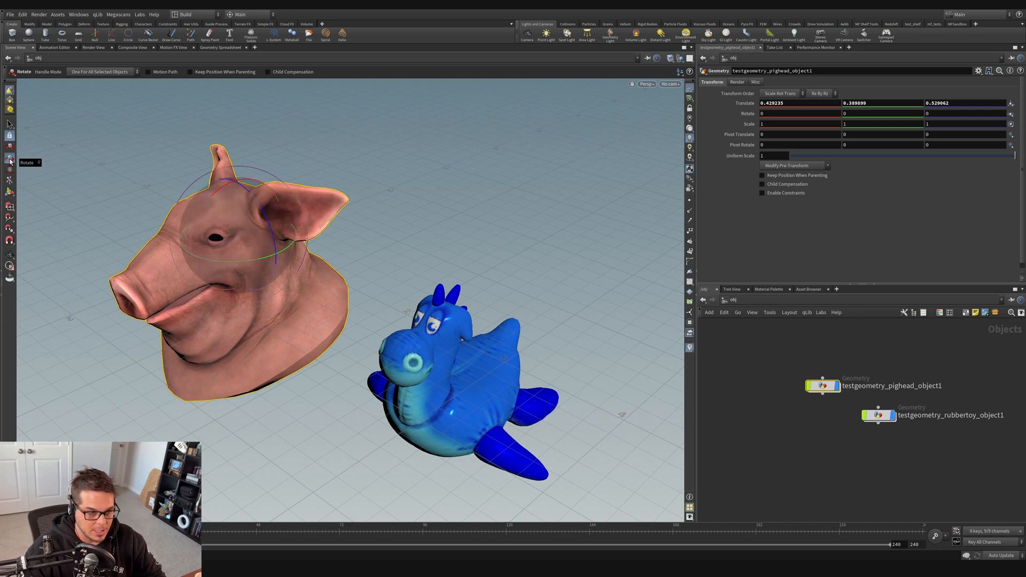
pyautogui.moveTo(10, 149)
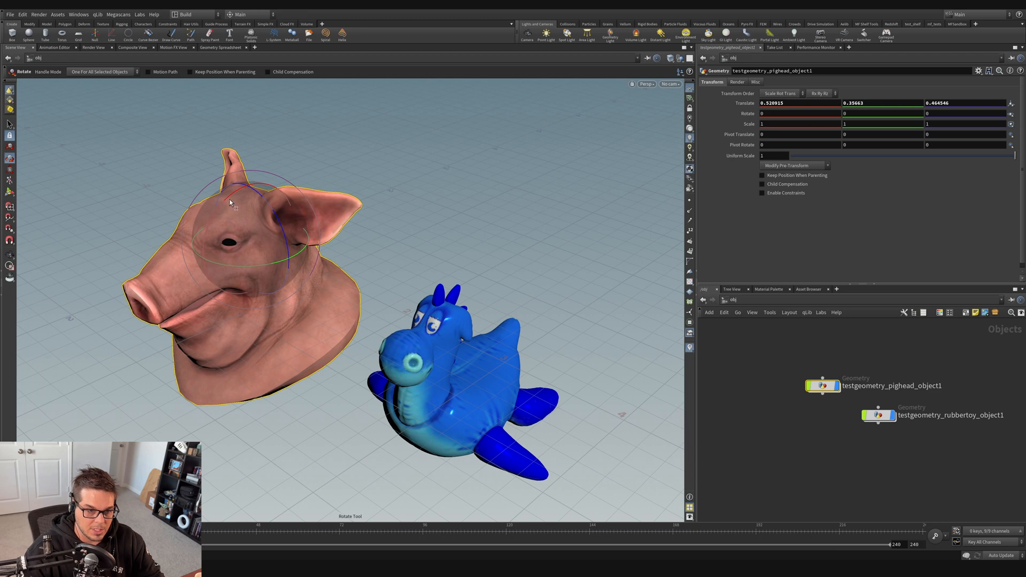
pyautogui.moveTo(235, 196)
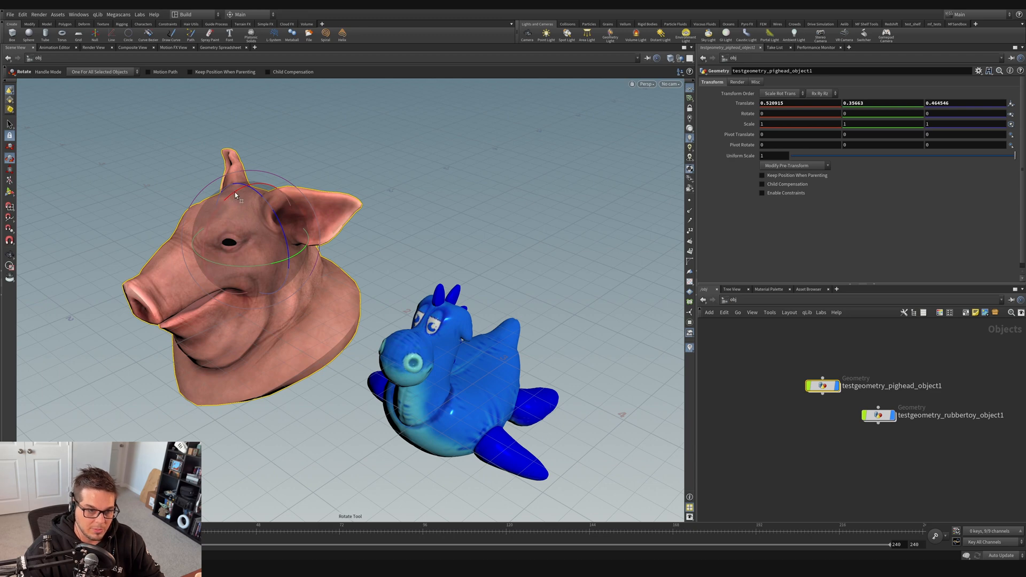
pyautogui.moveTo(298, 185)
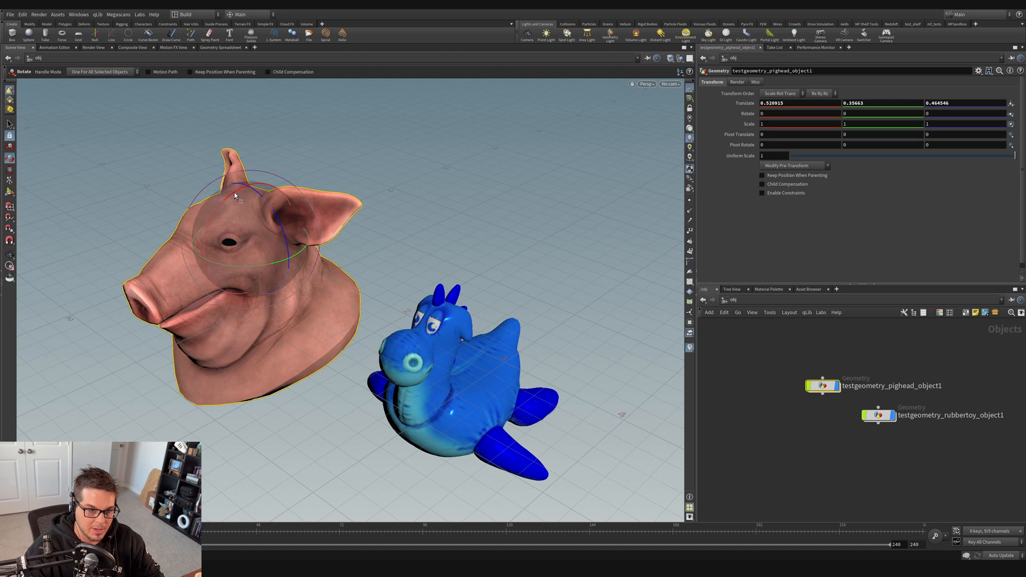
# Step: Drag the rotate rings to tilt the pig head to about 3.1, 5.9 and 3.3 degrees
pyautogui.moveTo(233, 195); pyautogui.dragTo(216, 208)
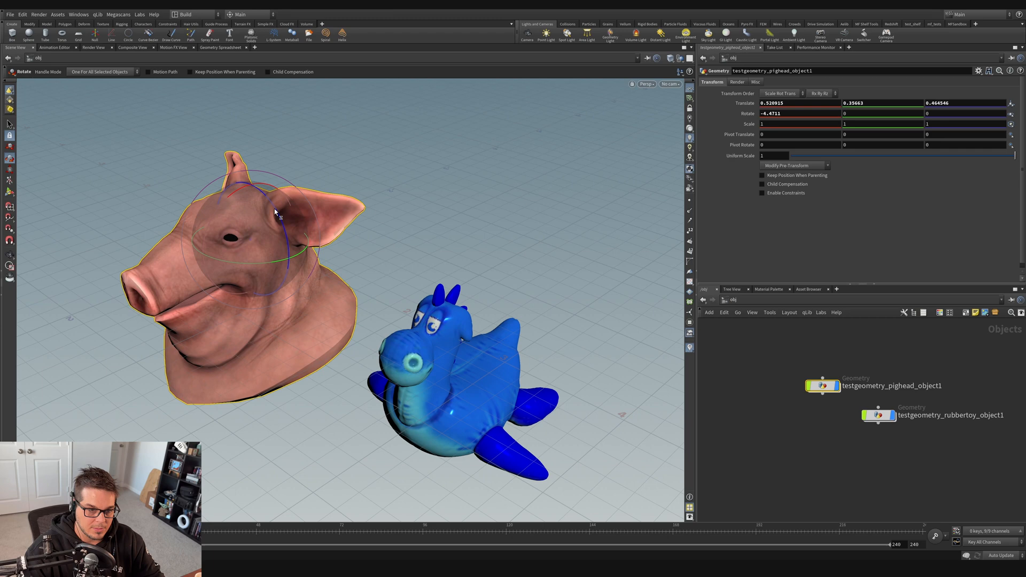
pyautogui.moveTo(275, 213); pyautogui.dragTo(245, 258)
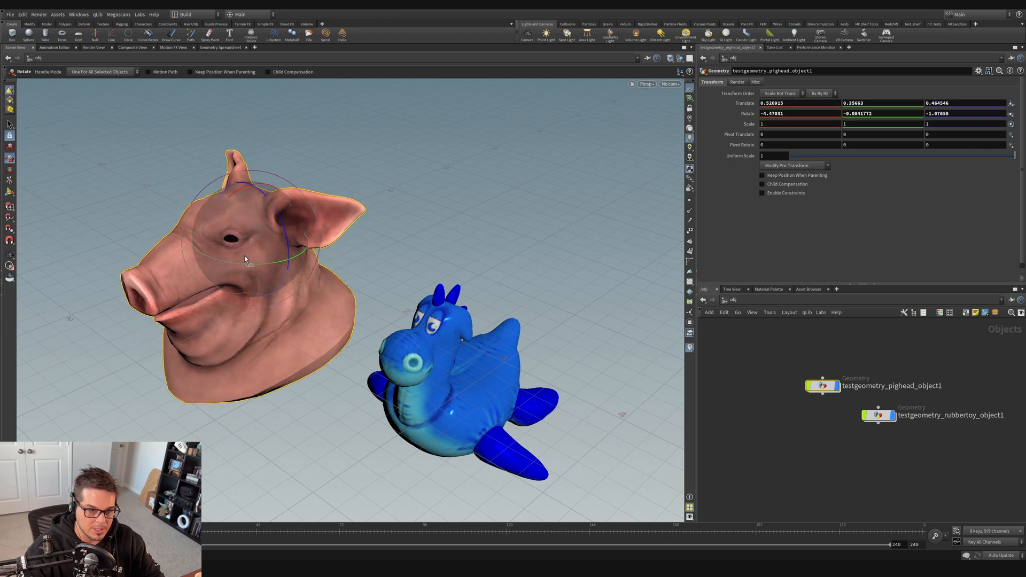
pyautogui.moveTo(245, 259); pyautogui.dragTo(298, 184)
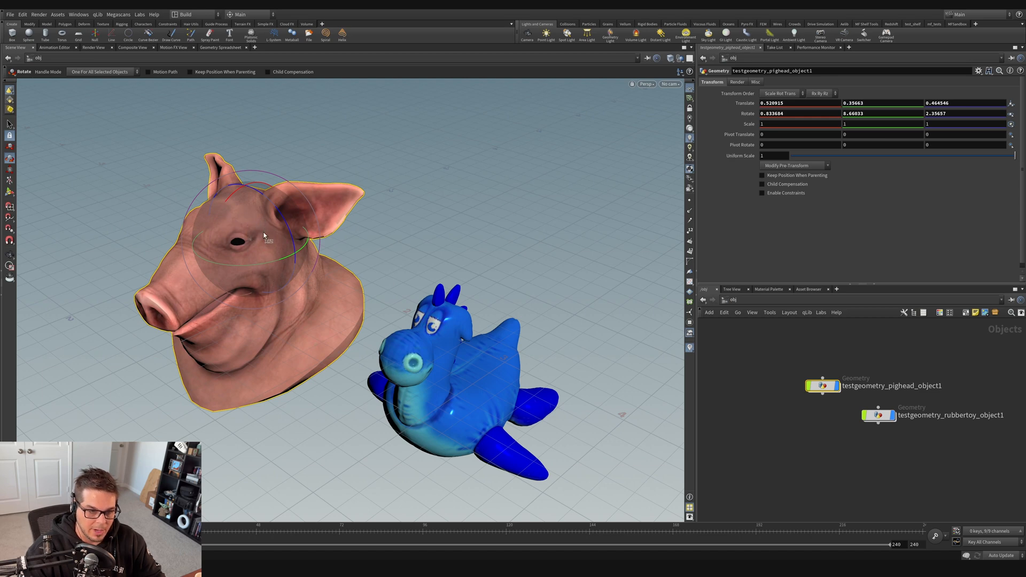
pyautogui.moveTo(265, 236); pyautogui.dragTo(308, 248)
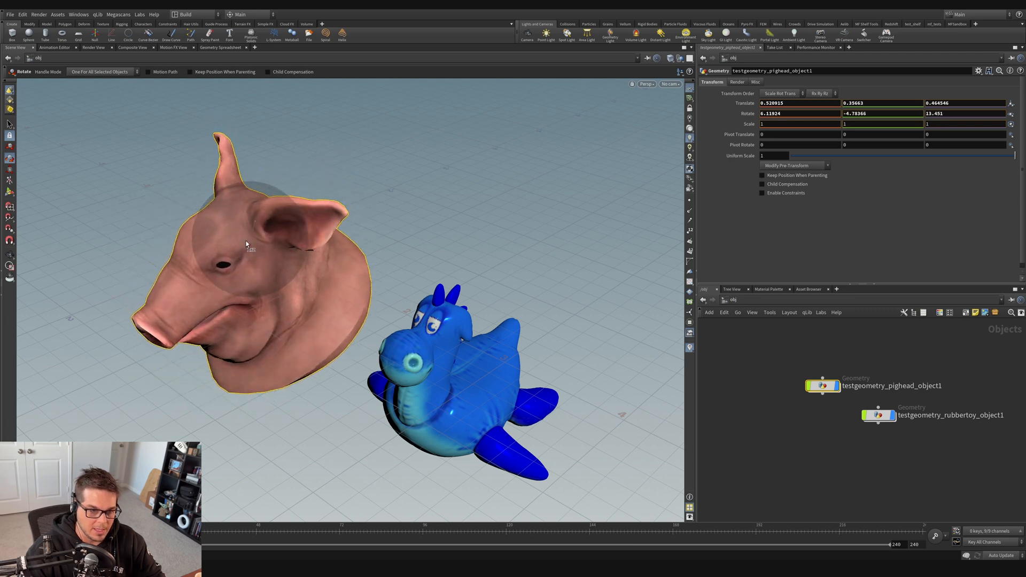
pyautogui.moveTo(246, 244); pyautogui.dragTo(252, 226)
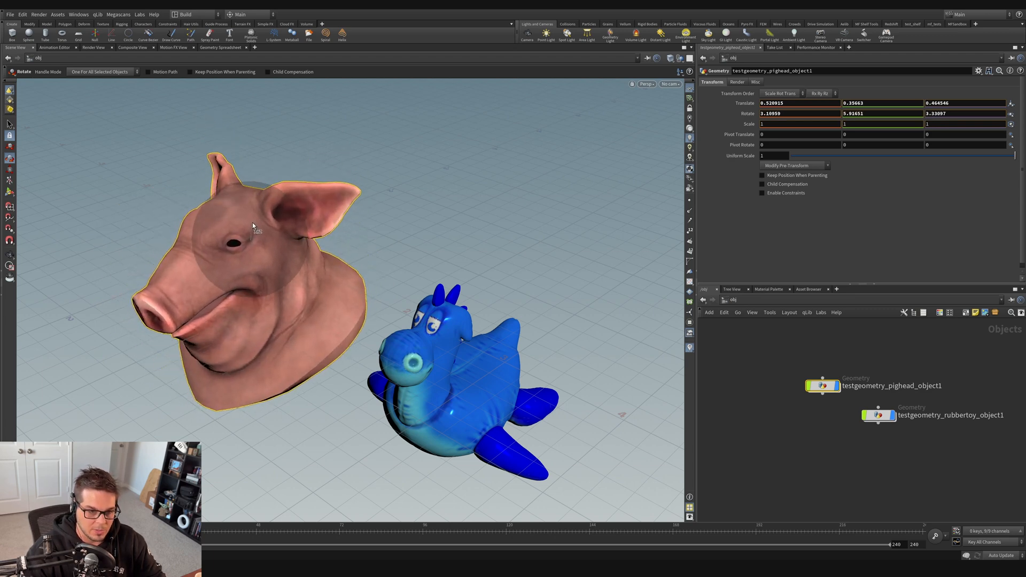
pyautogui.click(256, 239)
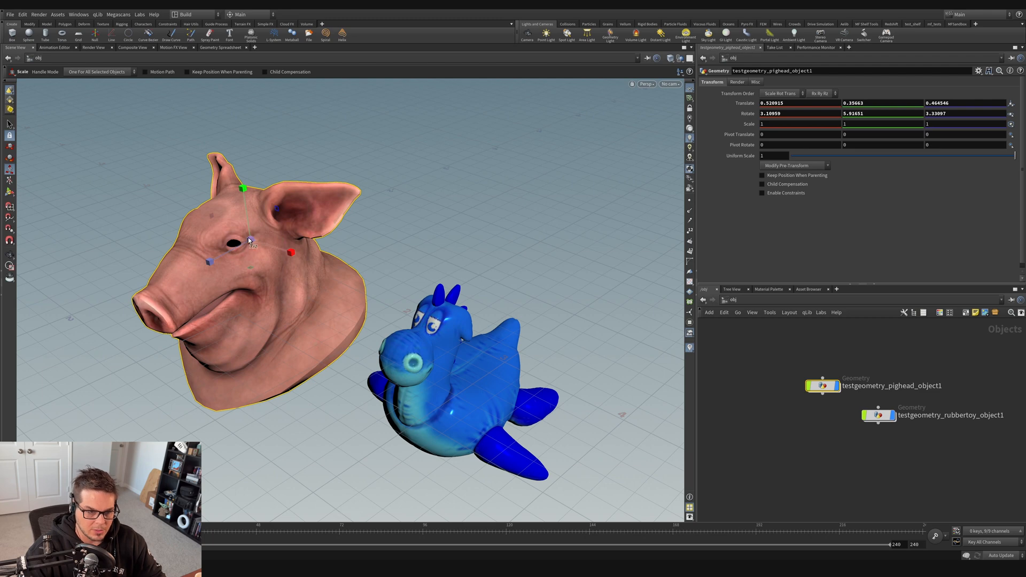
# Step: Drag the scale handles to stretch the pig head to about 1.17, 0.88 and 1.13
pyautogui.moveTo(248, 239); pyautogui.dragTo(262, 249)
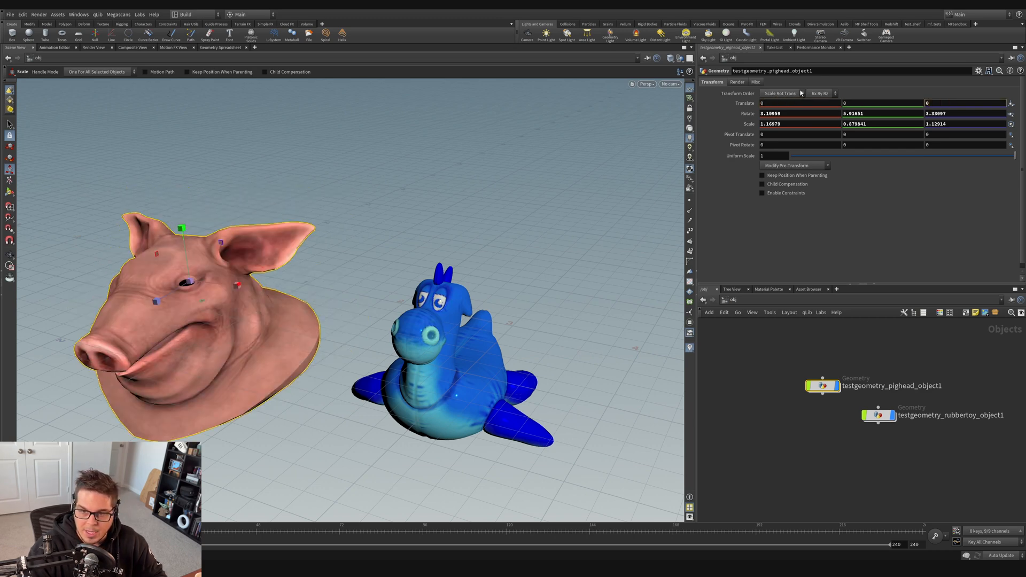
# Step: Enter 0 for the pig head's Translate and Rotate and 1 for each Scale axis
pyautogui.write('0')
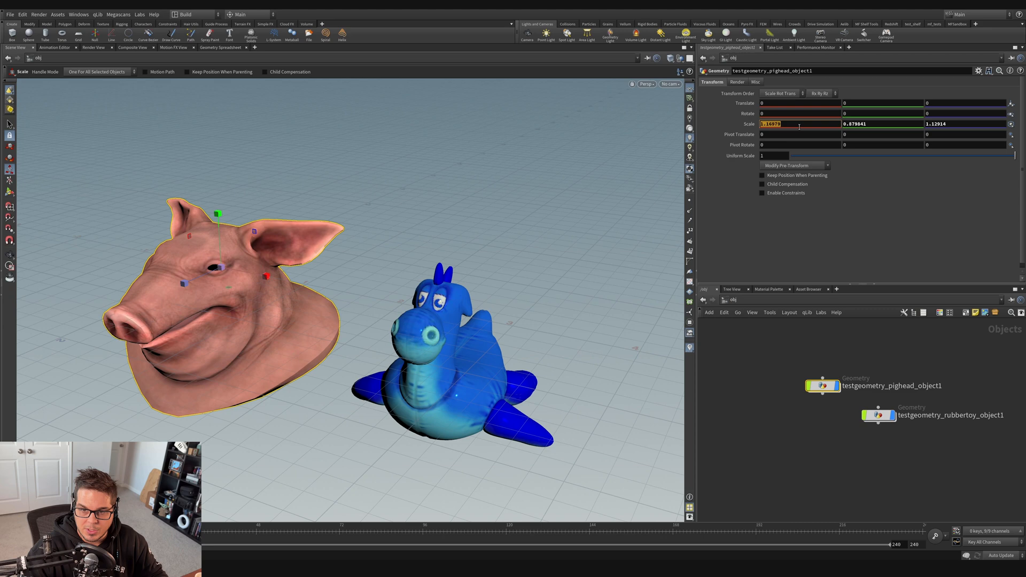
pyautogui.write('1')
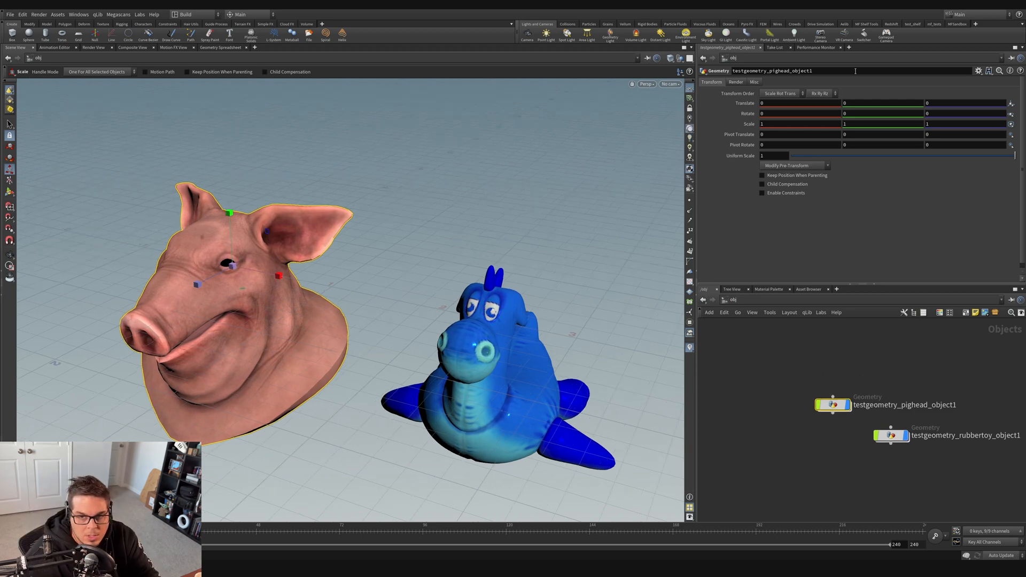
pyautogui.moveTo(233, 277)
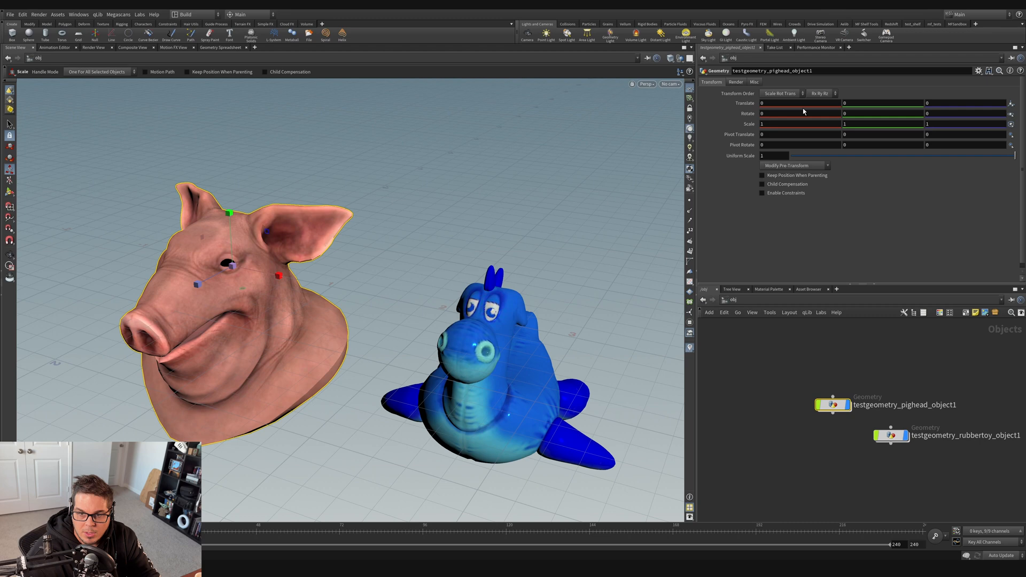
# Step: Set the pig head's Rotate Y to 90 and adjust it with the value ladder
pyautogui.click(801, 113)
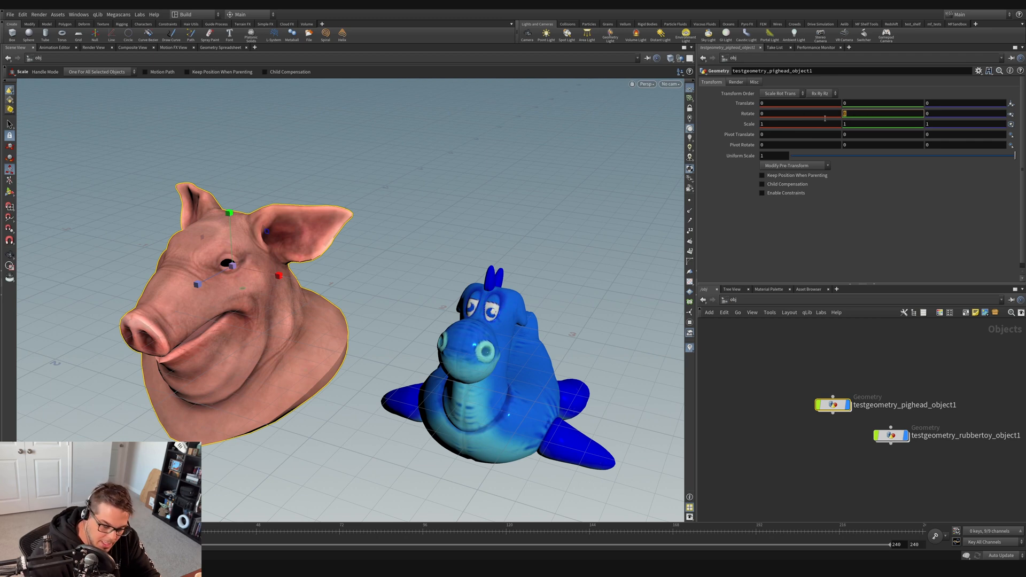
pyautogui.write('90')
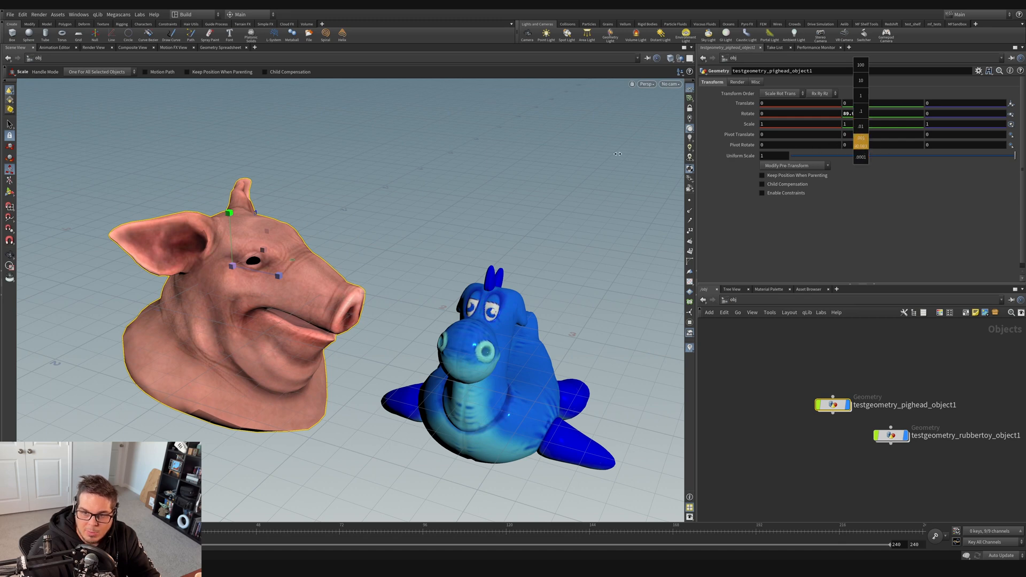
pyautogui.click(861, 95)
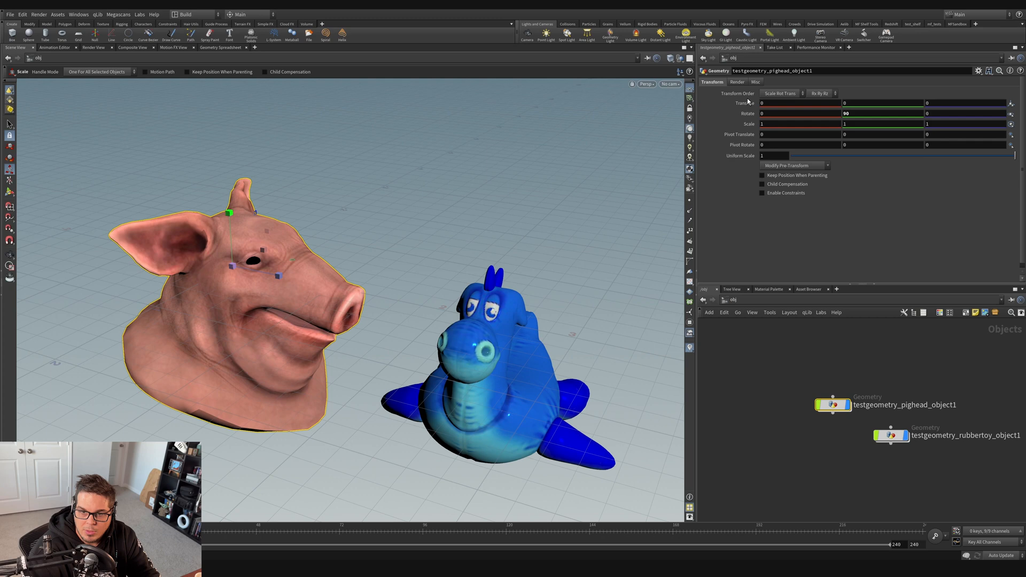
# Step: Revert the pig head's Rotate parameter to defaults via its right-click menu
pyautogui.rightClick(785, 113)
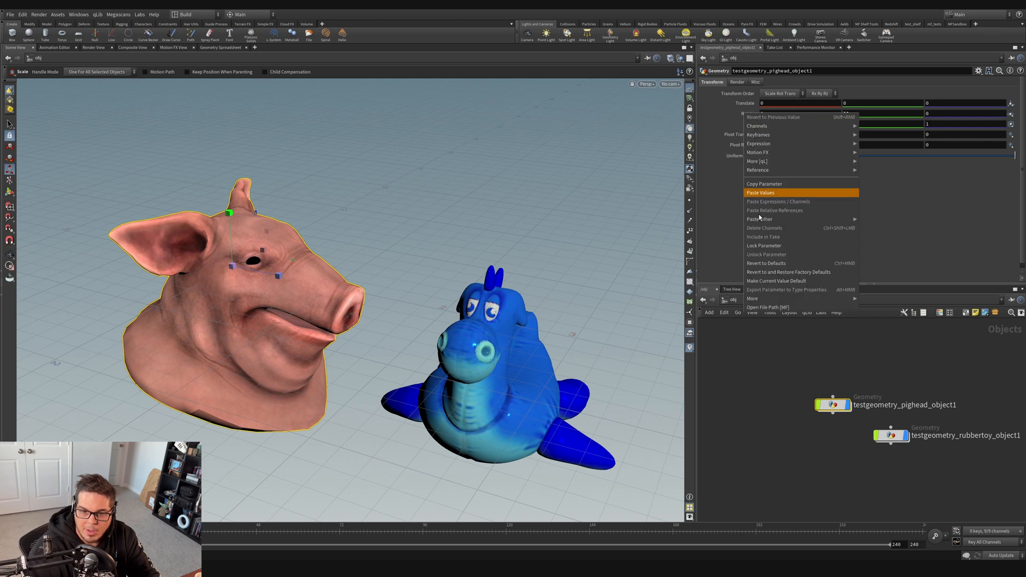
pyautogui.moveTo(772, 263)
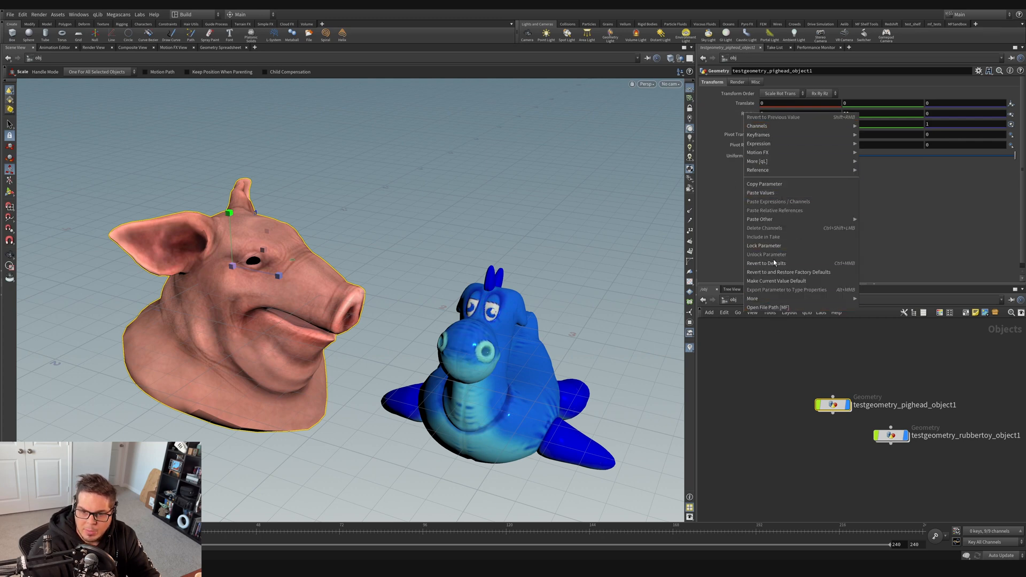
pyautogui.moveTo(774, 263)
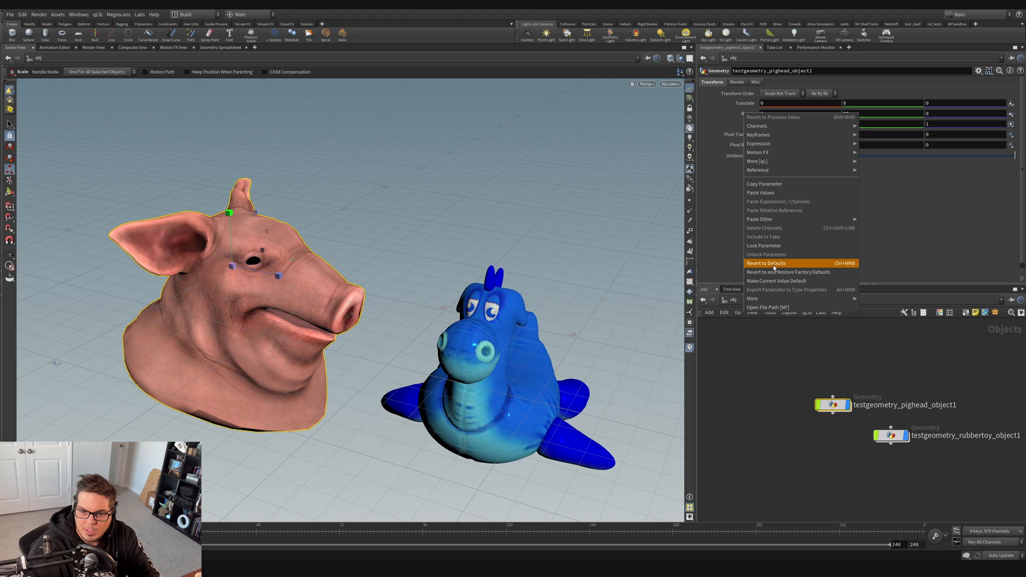
pyautogui.click(766, 262)
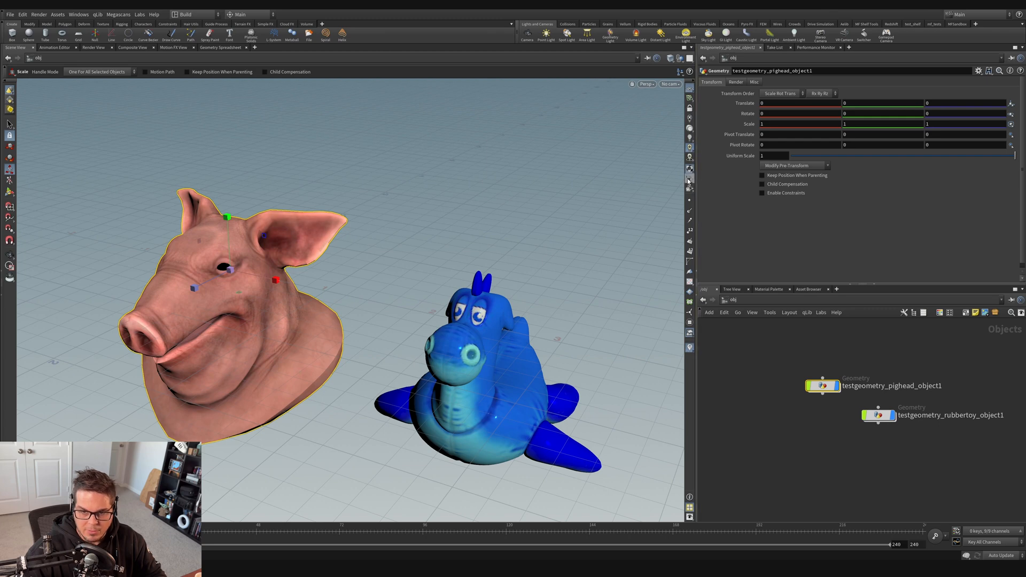
pyautogui.click(689, 176)
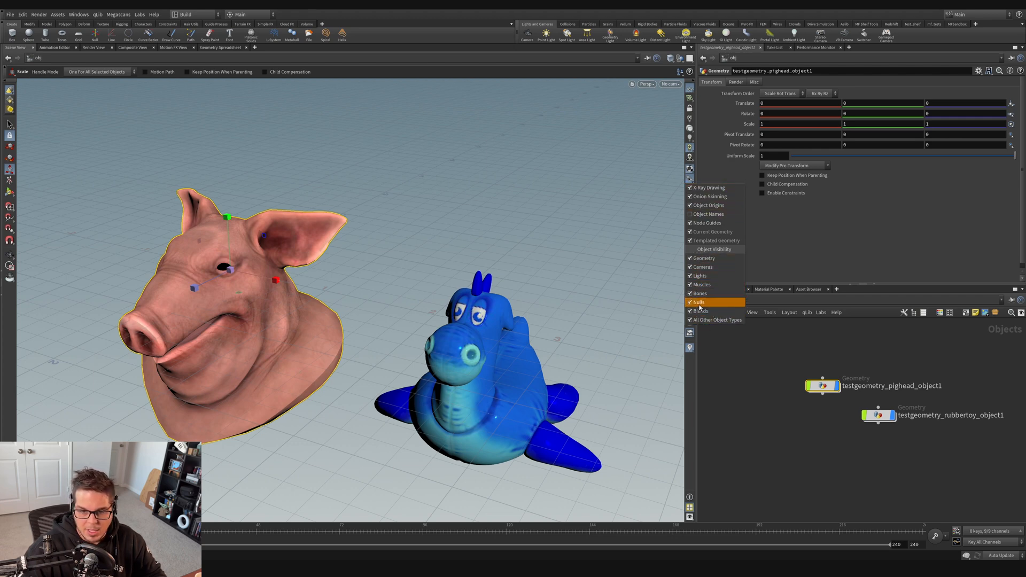
pyautogui.moveTo(710, 187)
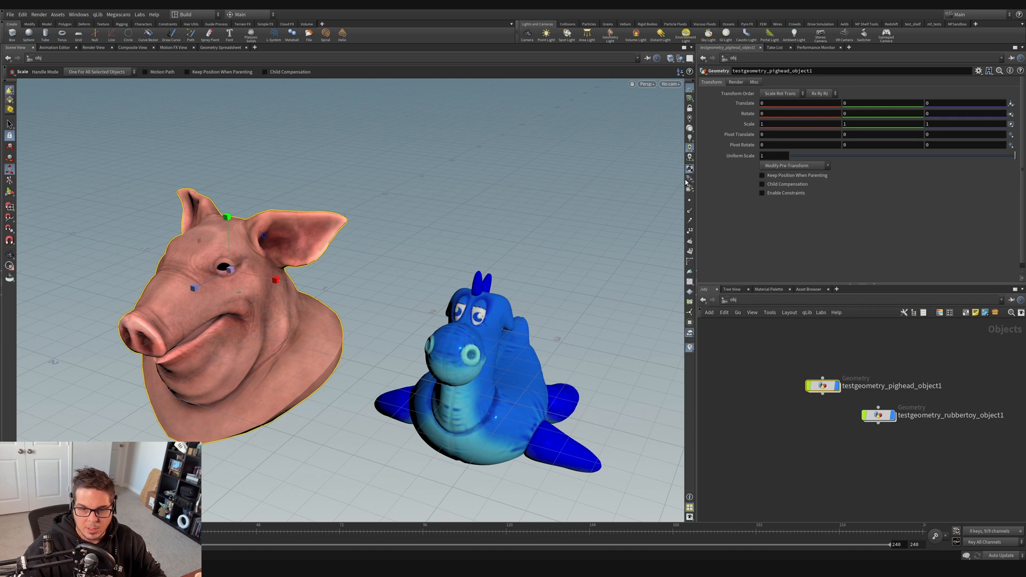
pyautogui.moveTo(688, 190)
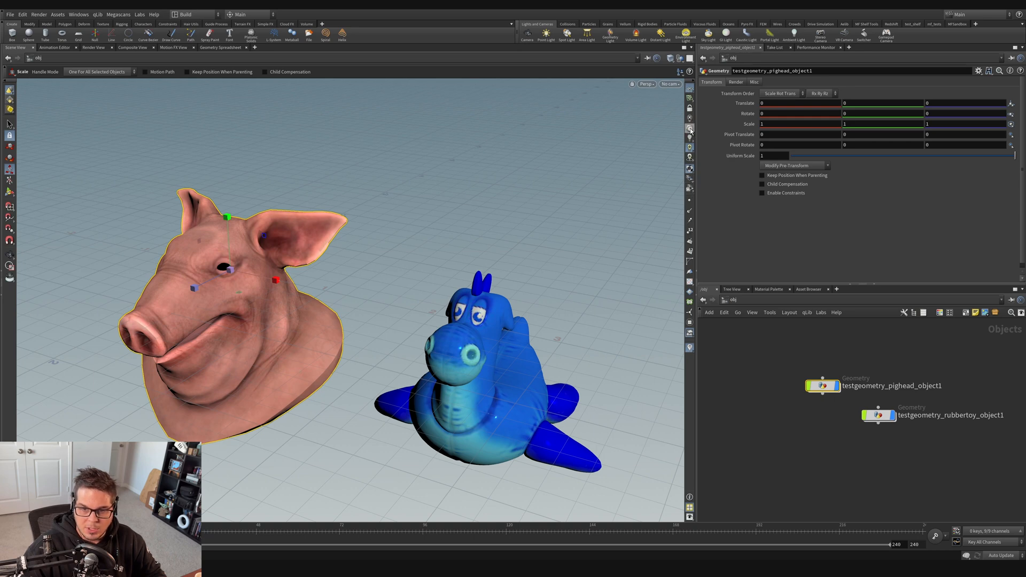
pyautogui.moveTo(687, 129)
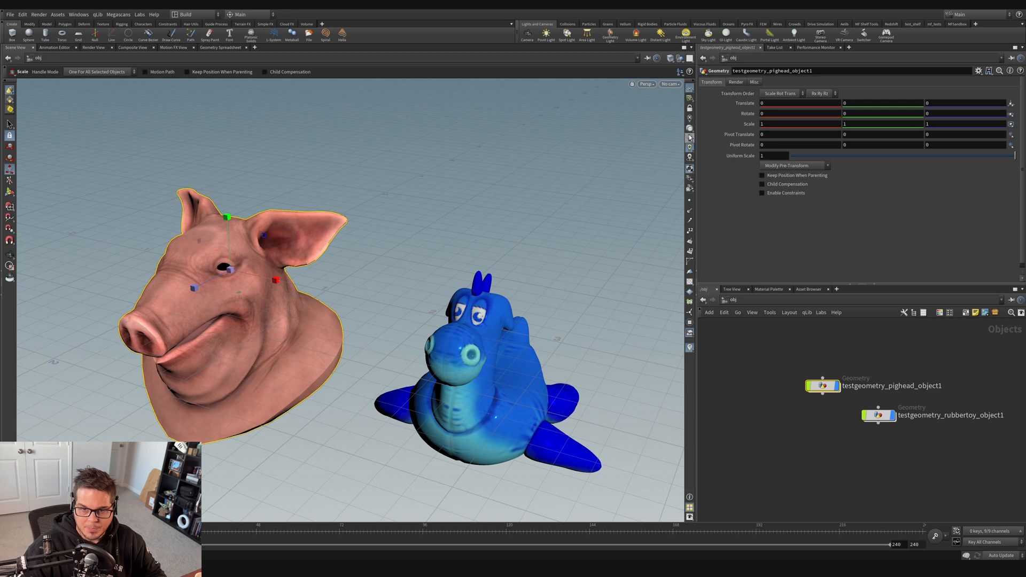
pyautogui.moveTo(689, 148)
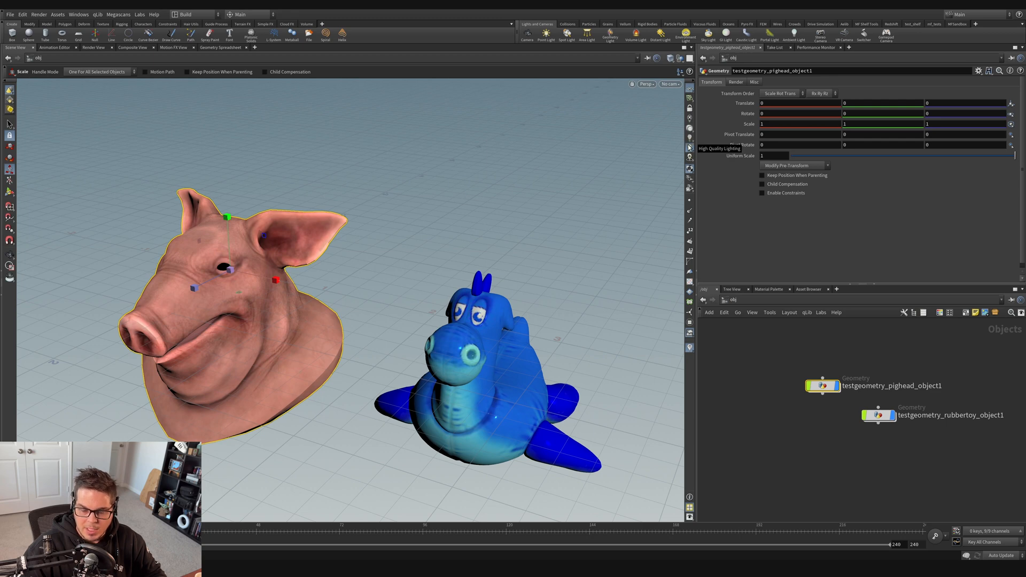
pyautogui.moveTo(688, 148)
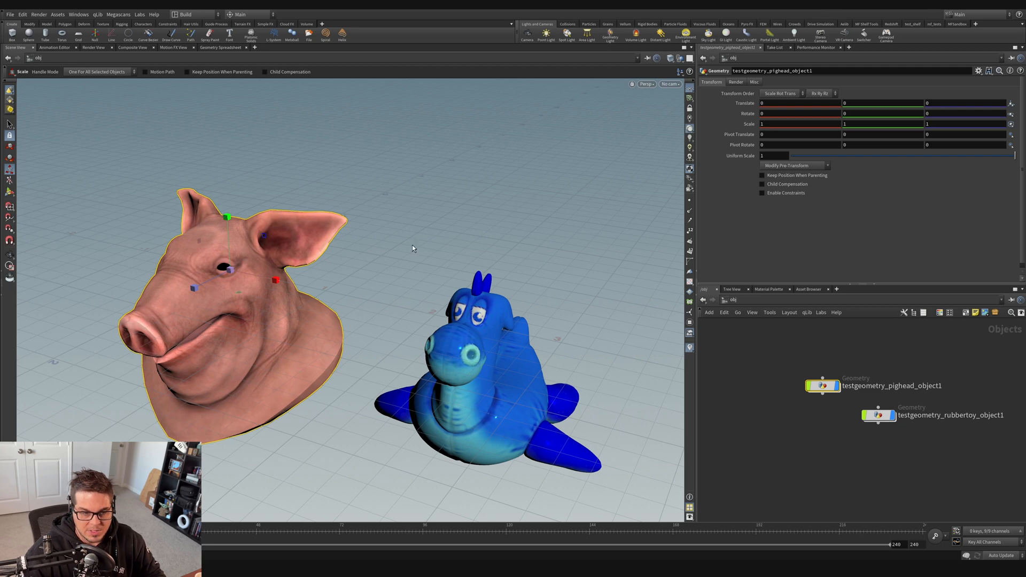
pyautogui.moveTo(397, 106)
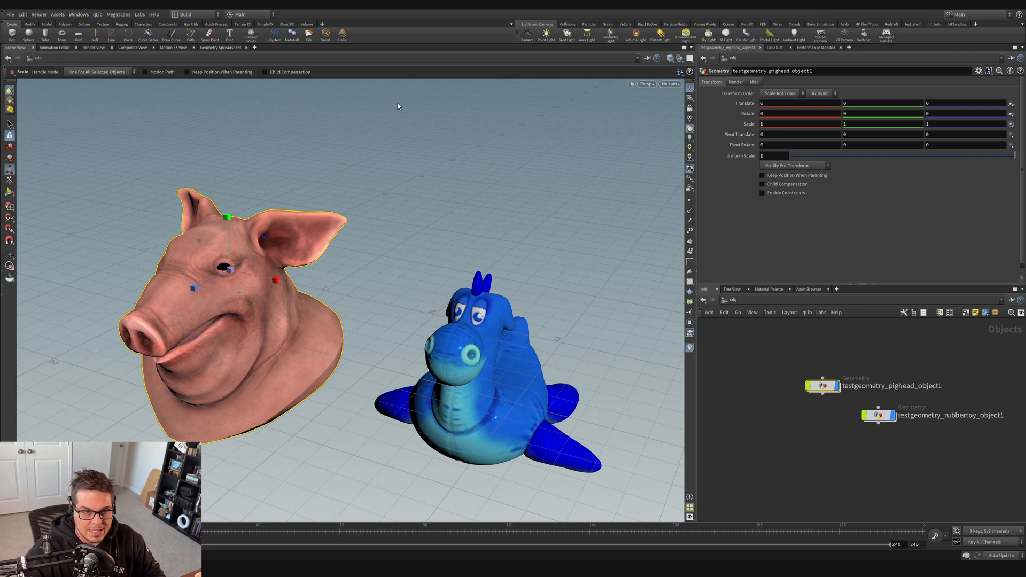
pyautogui.moveTo(391, 255)
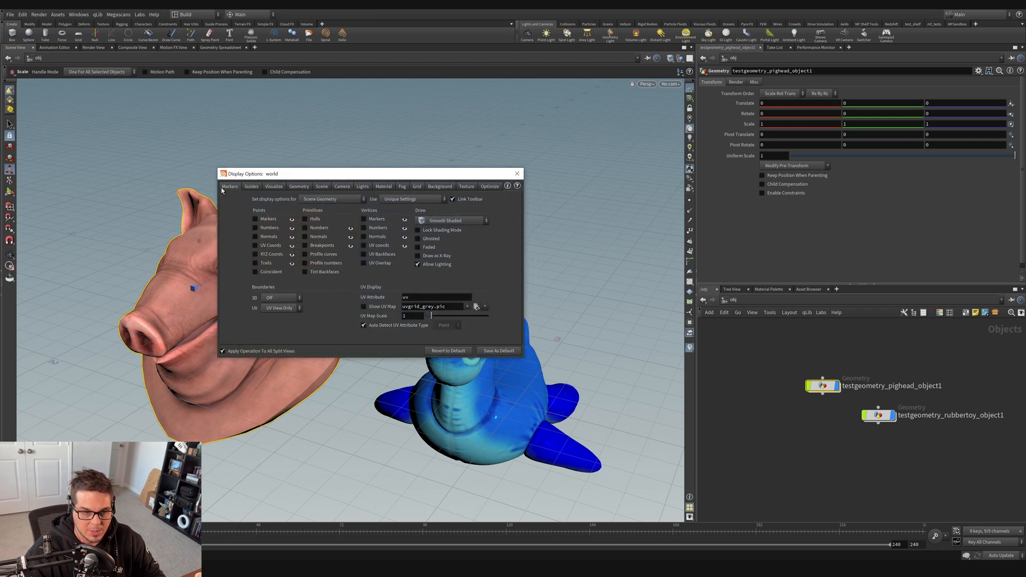
# Step: Browse the Display Options Markers, Geometry, Lights, Camera and Background tabs
pyautogui.click(230, 186)
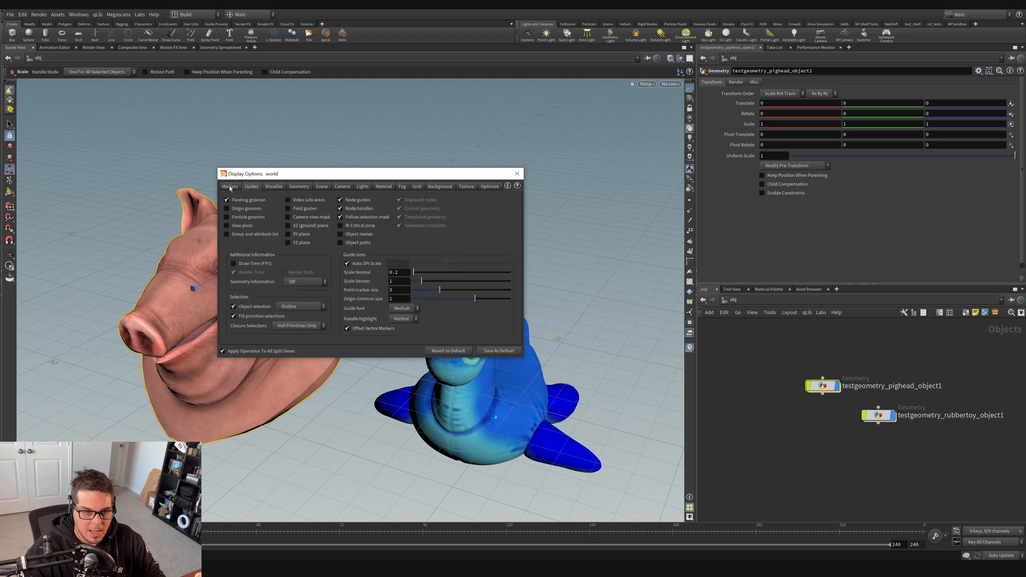
pyautogui.click(298, 186)
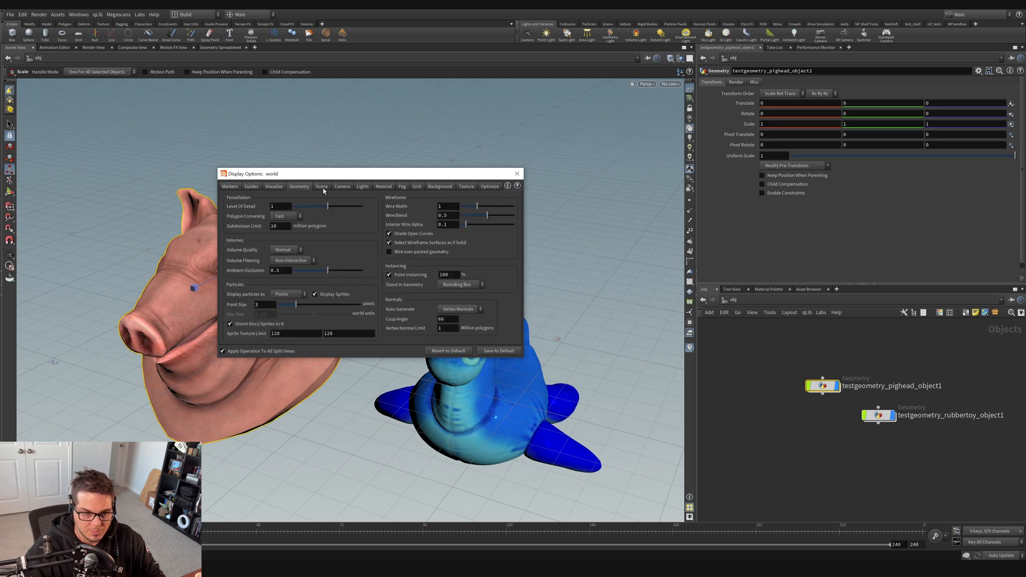
pyautogui.click(341, 186)
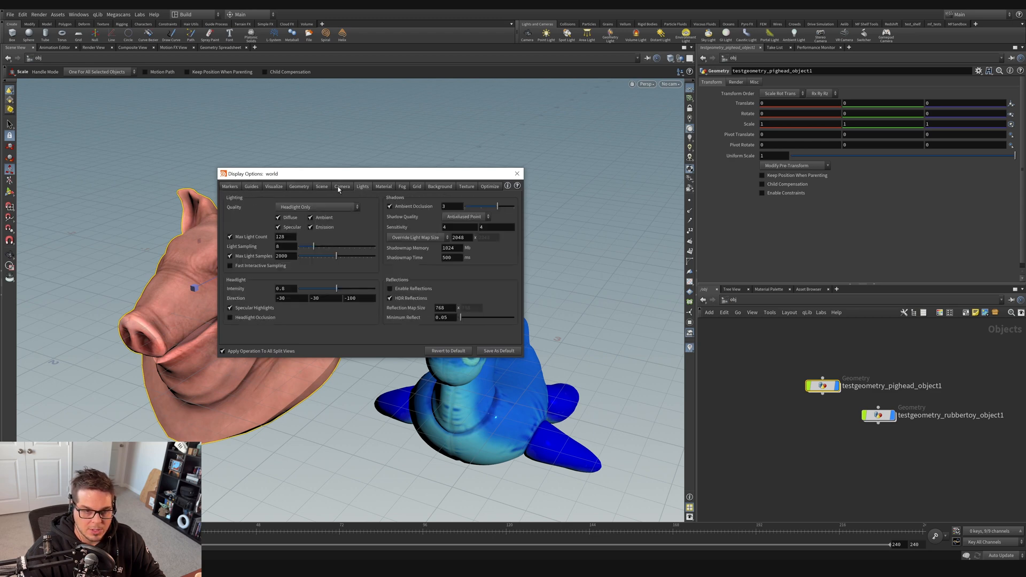
pyautogui.click(341, 187)
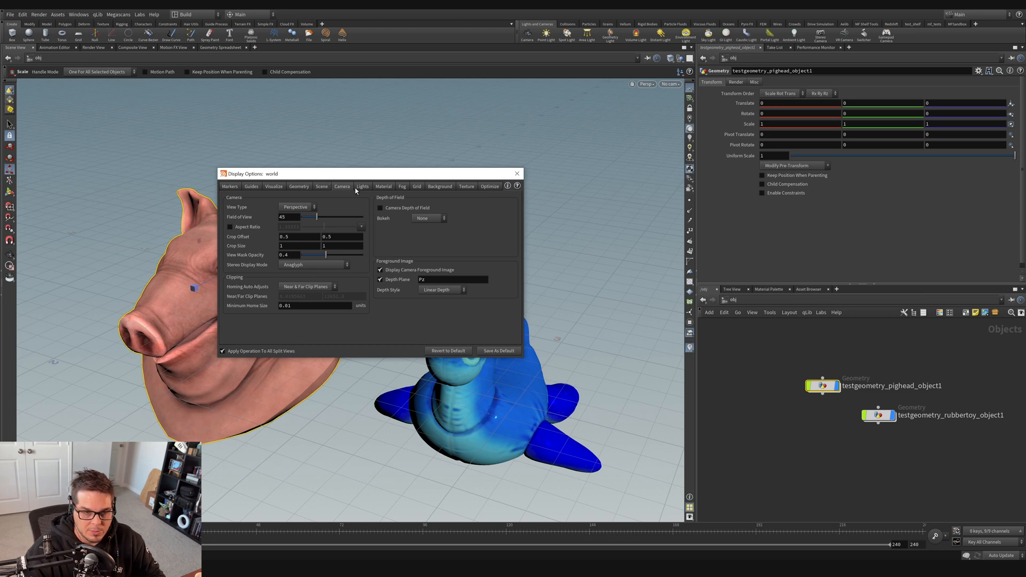
pyautogui.click(440, 187)
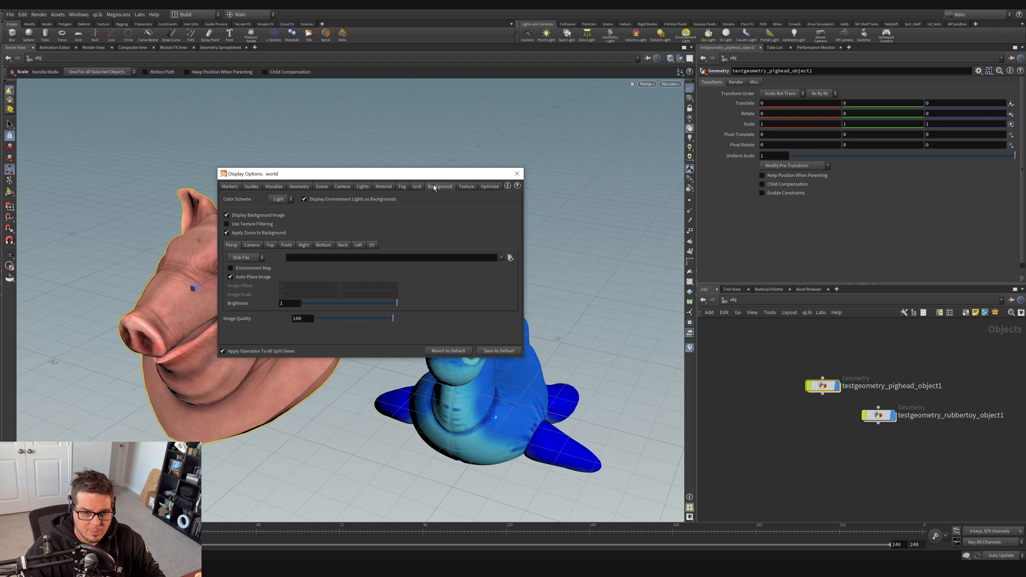